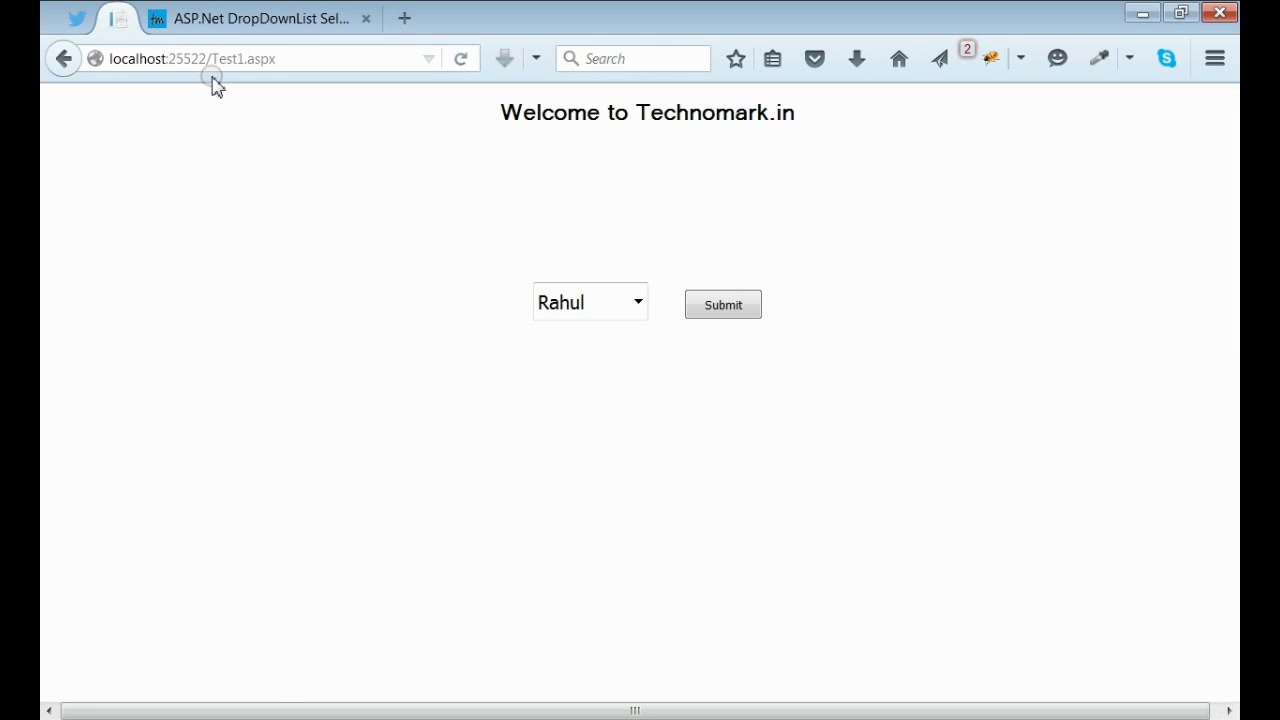
mouse_move(248, 88)
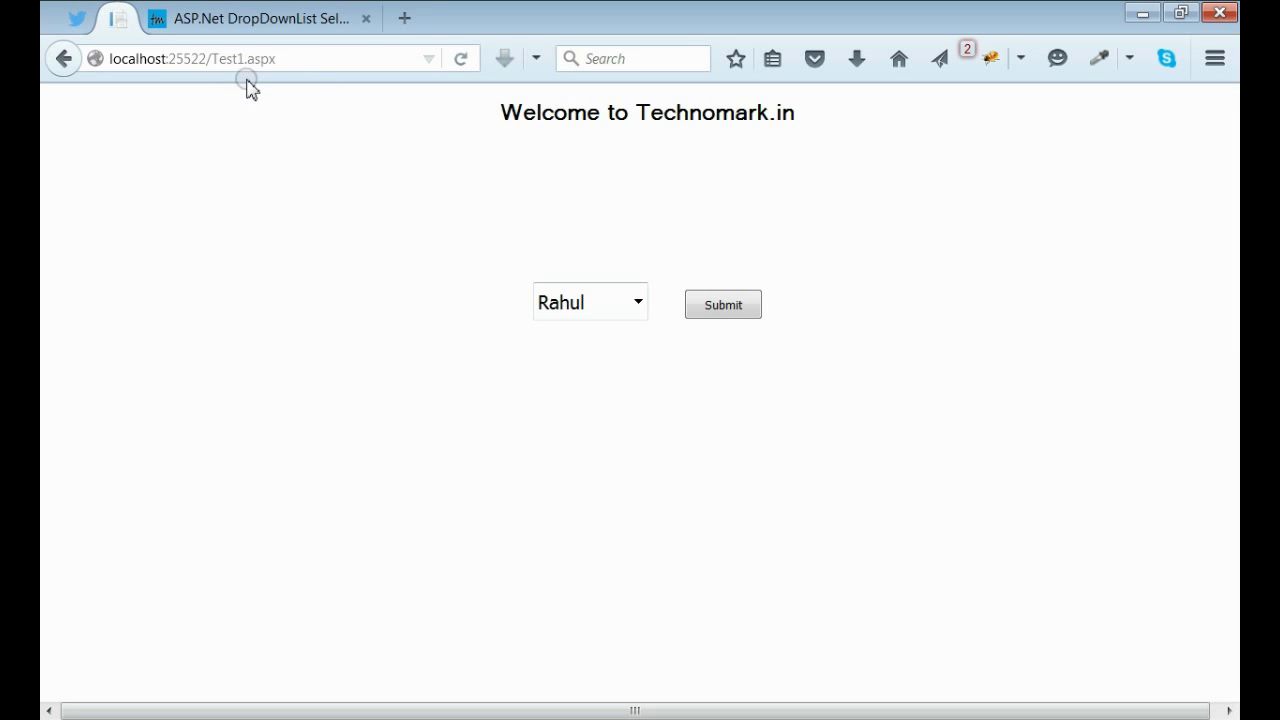
mouse_move(233, 86)
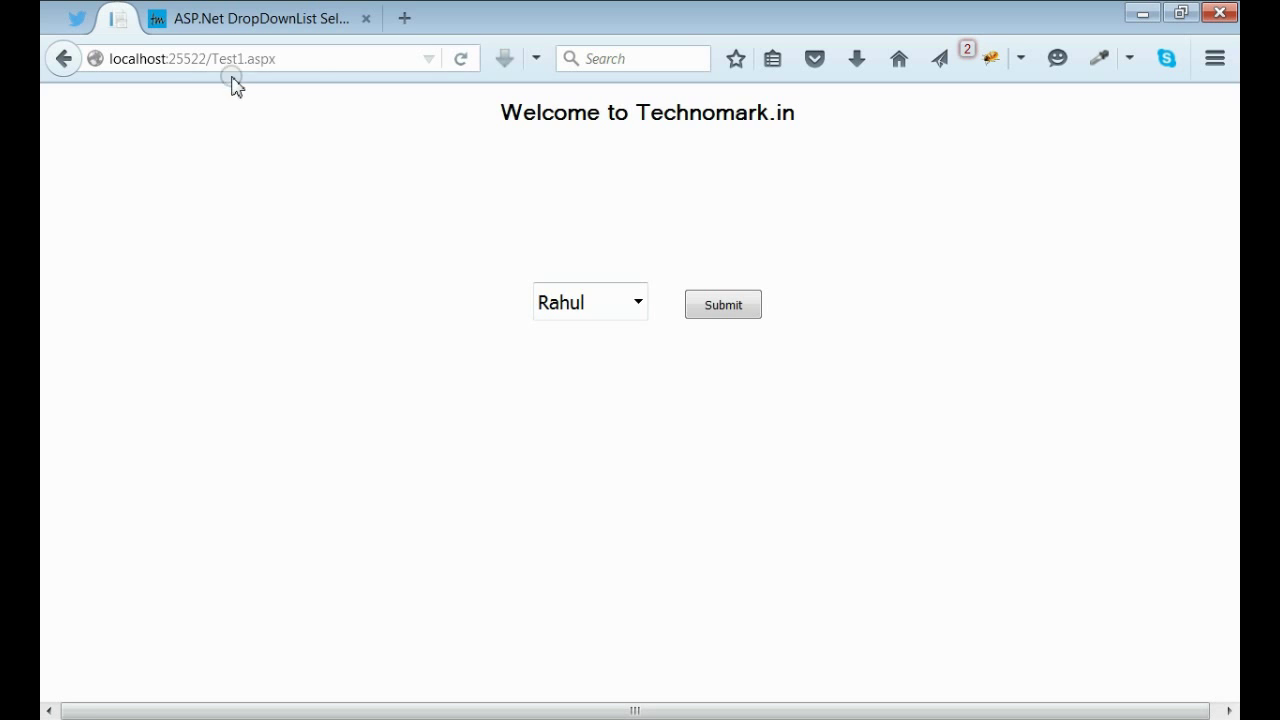
mouse_move(285, 60)
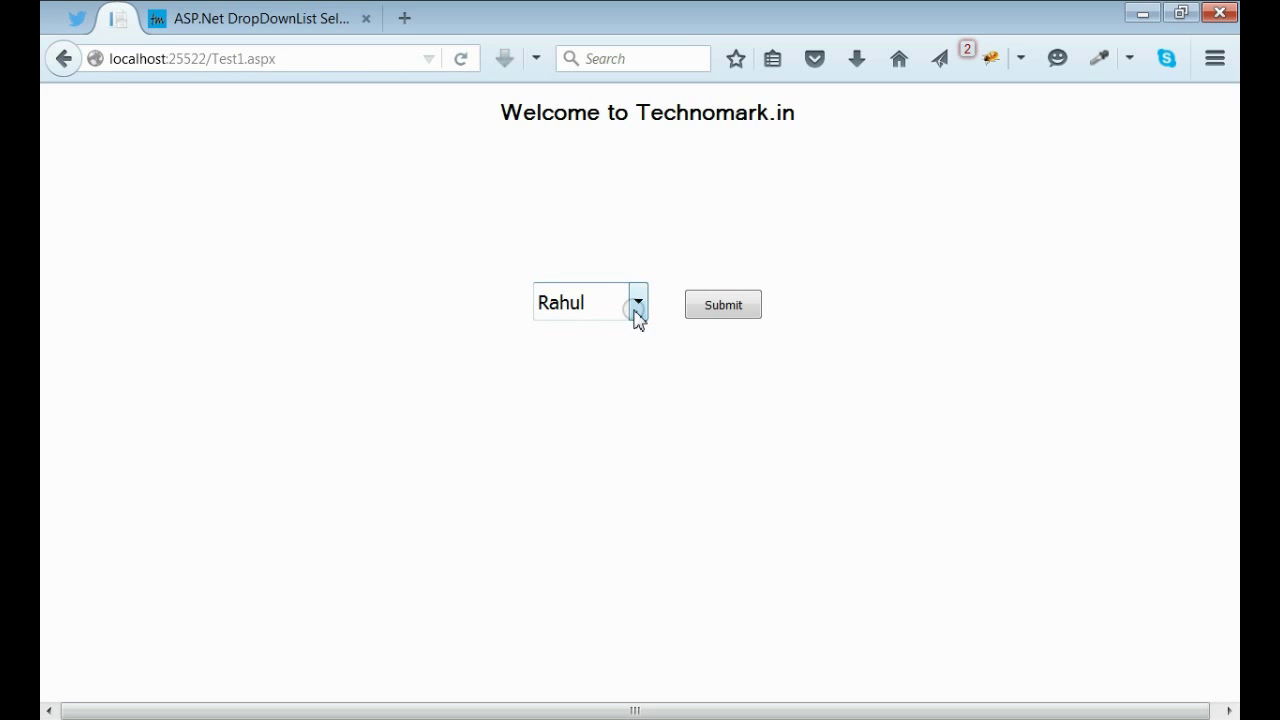
- Pick Alex from the names DropDownList on the running Test1.aspx page
click(638, 301)
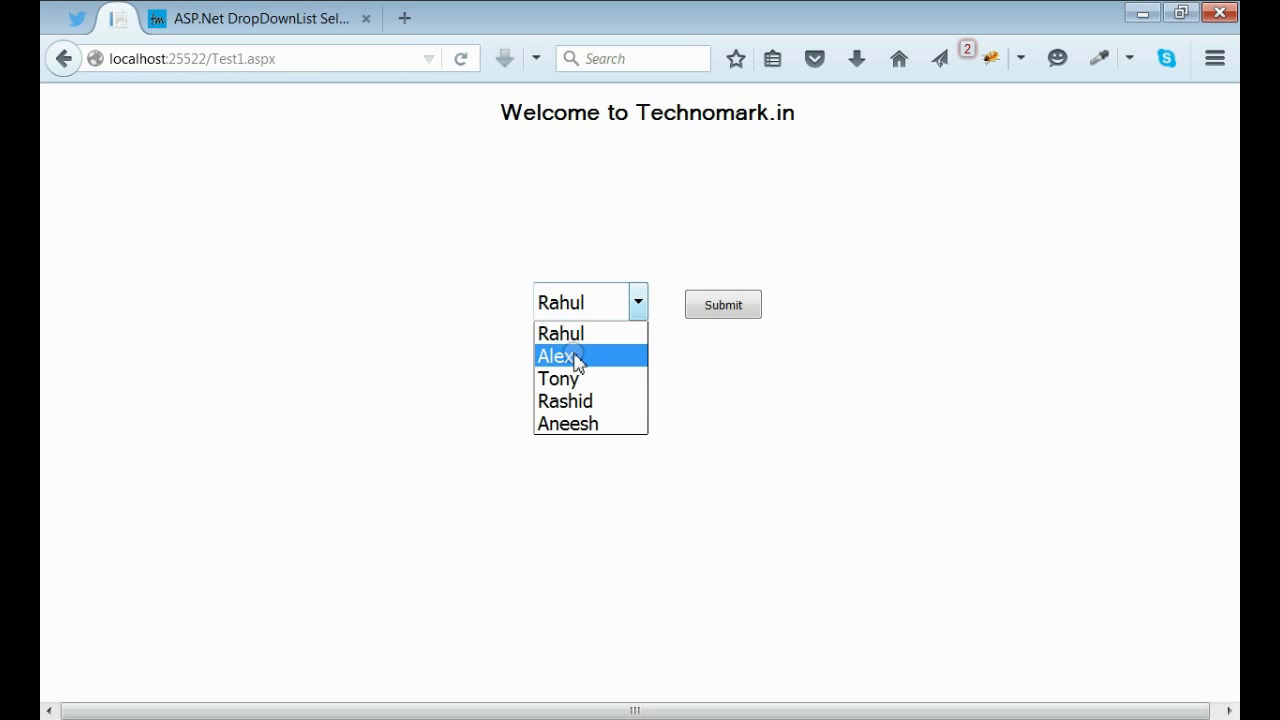
click(722, 305)
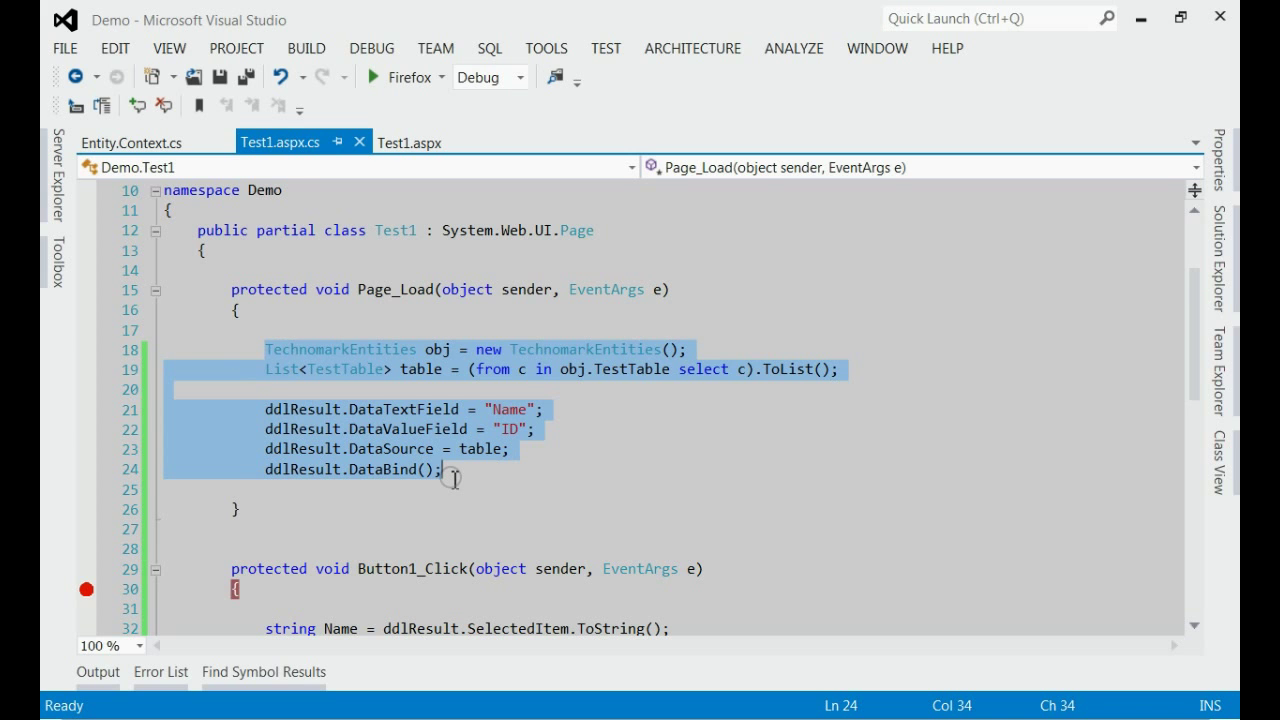
- Review Page_Load and Button1_Click, then submit Tony in Firefox to hit the line 30 breakpoint
click(445, 469)
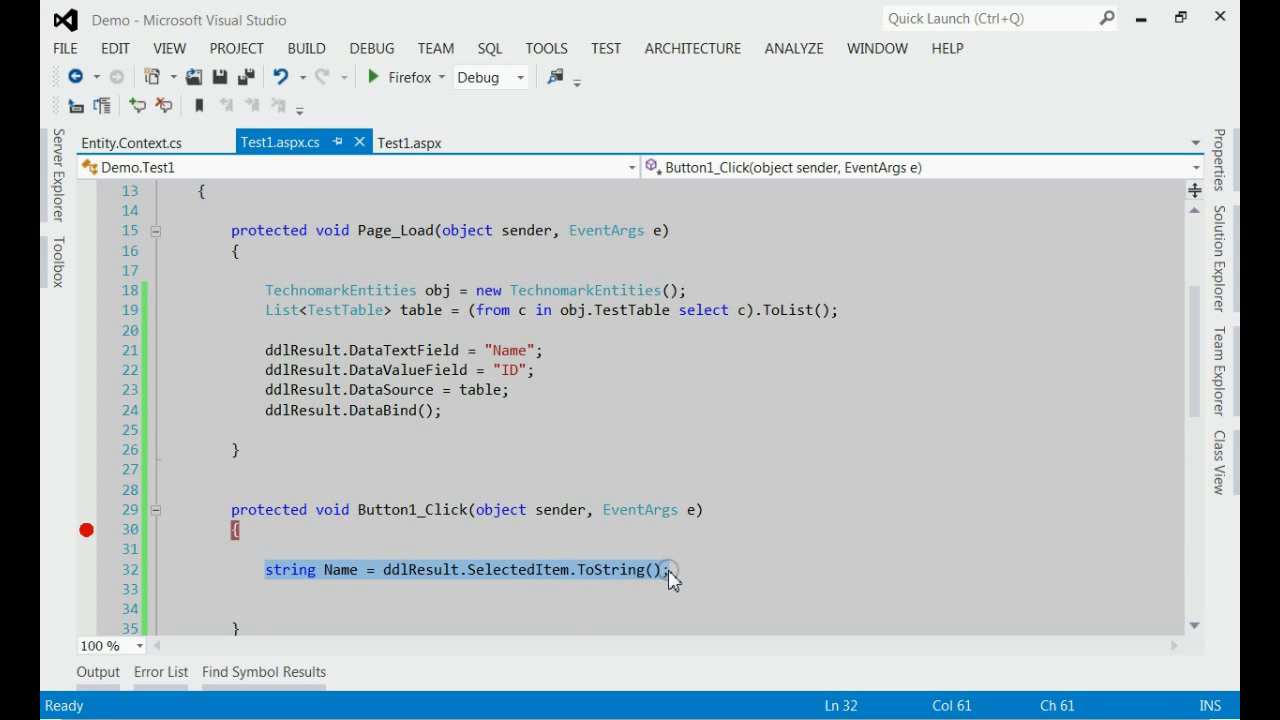
click(371, 77)
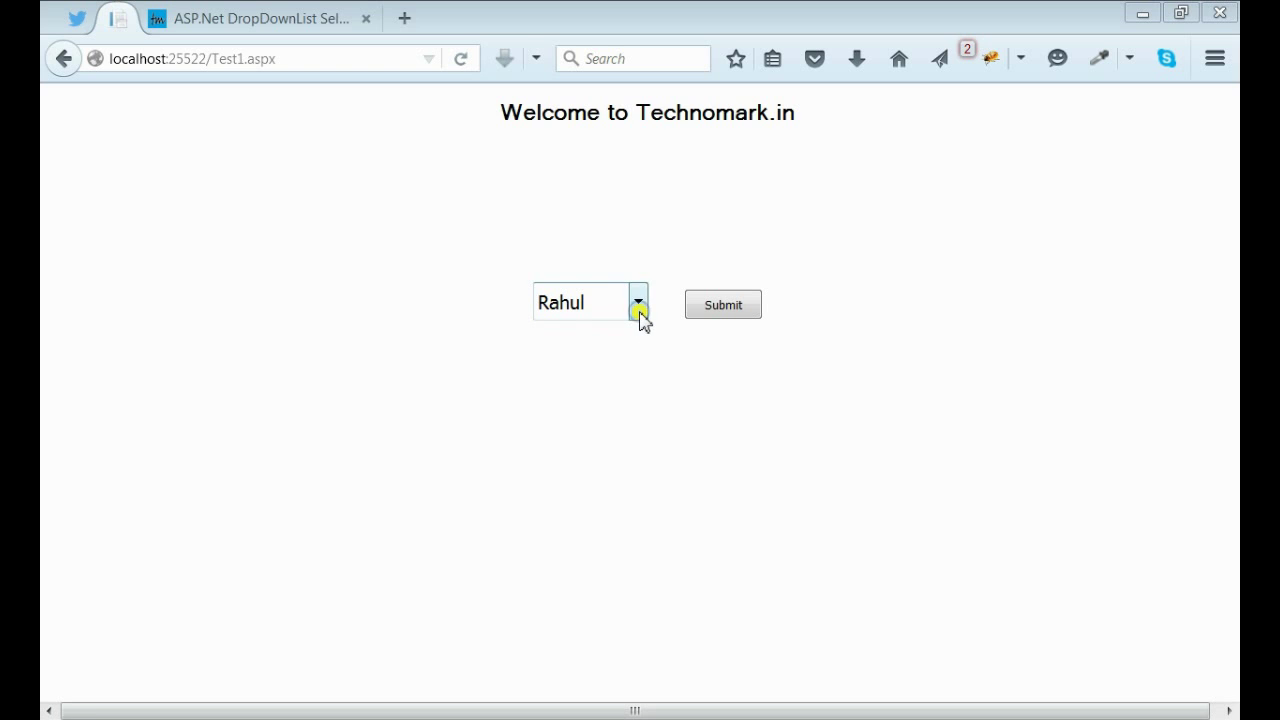
click(639, 301)
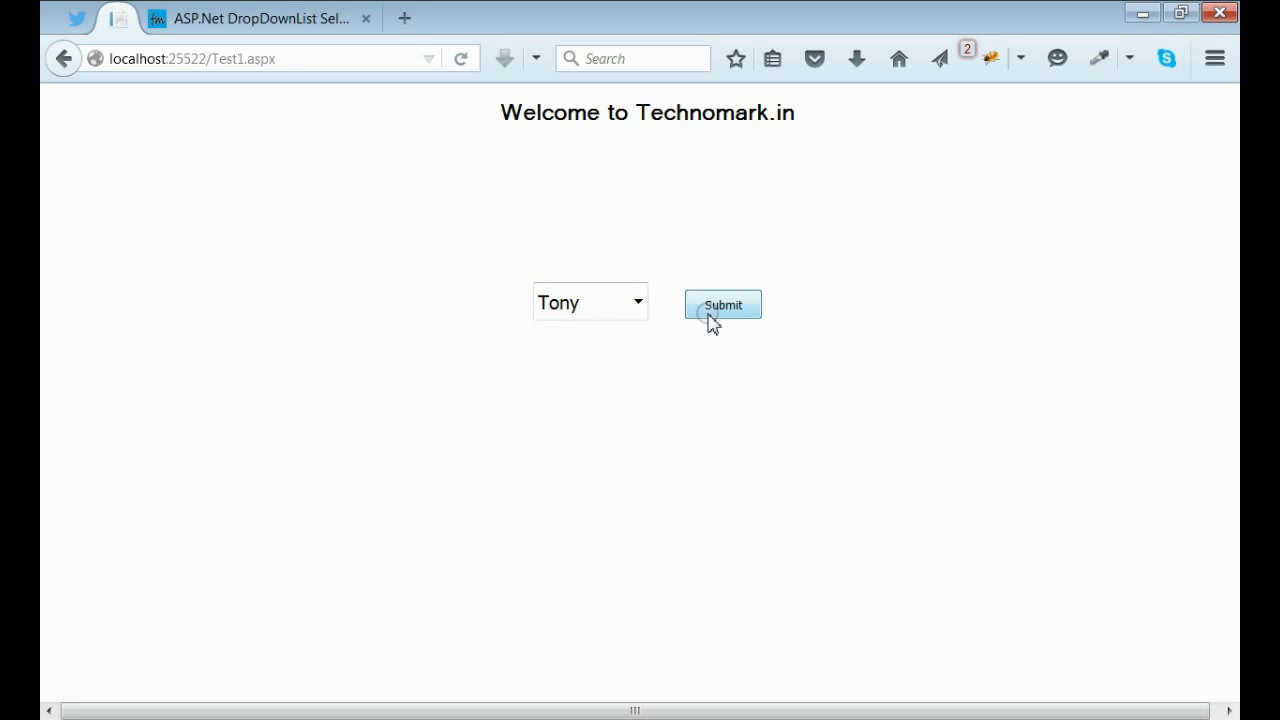
click(722, 304)
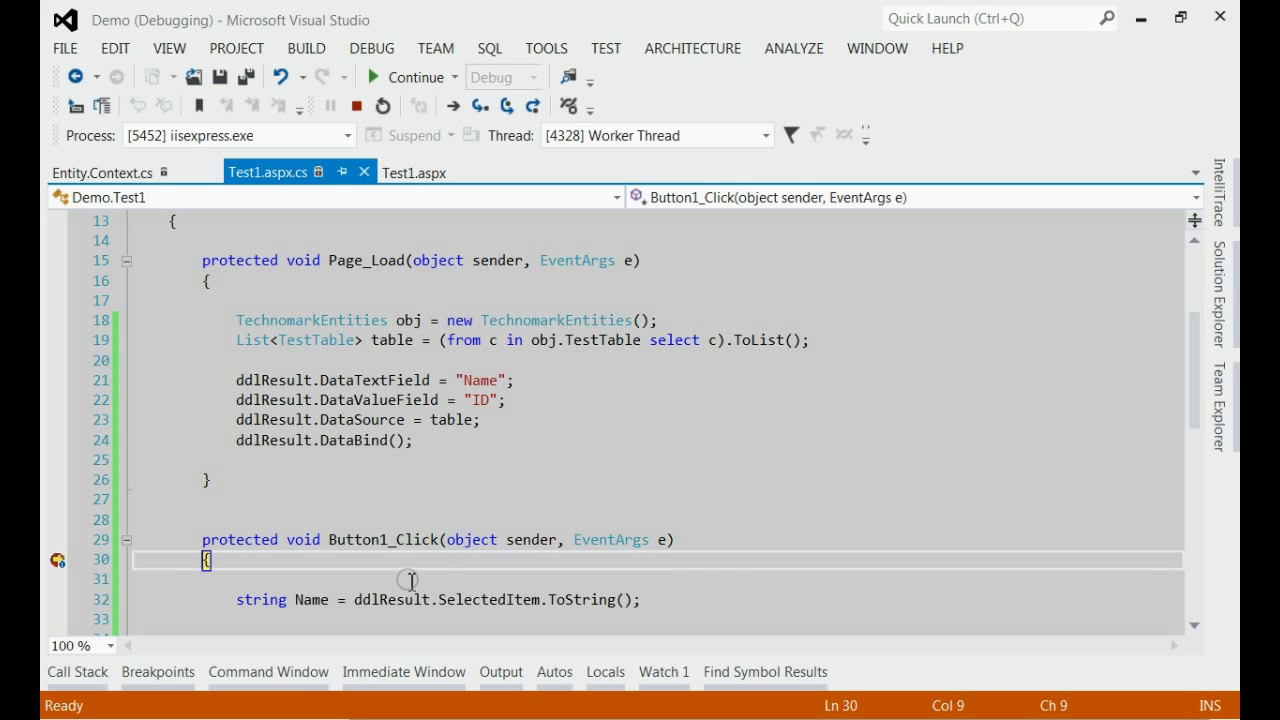
- Step past the SelectedItem line to the end of Button1_Click and stop debugging
scroll(down, 3)
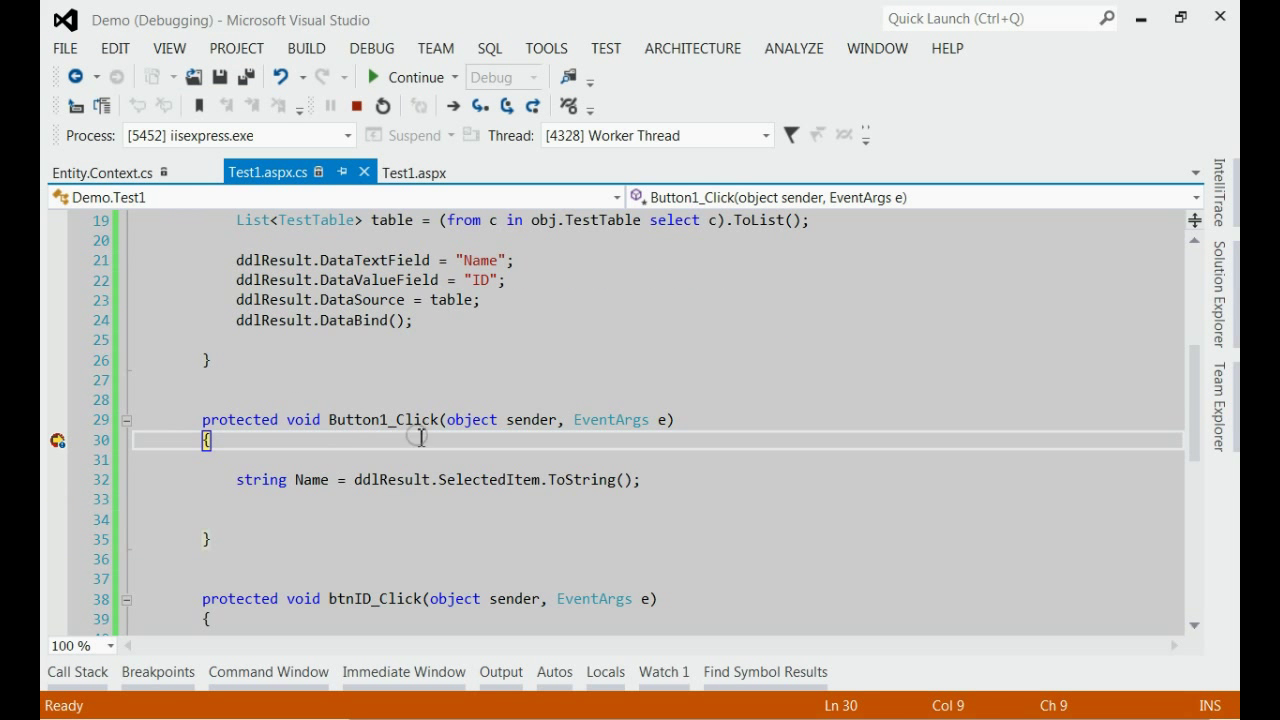
mouse_move(424, 458)
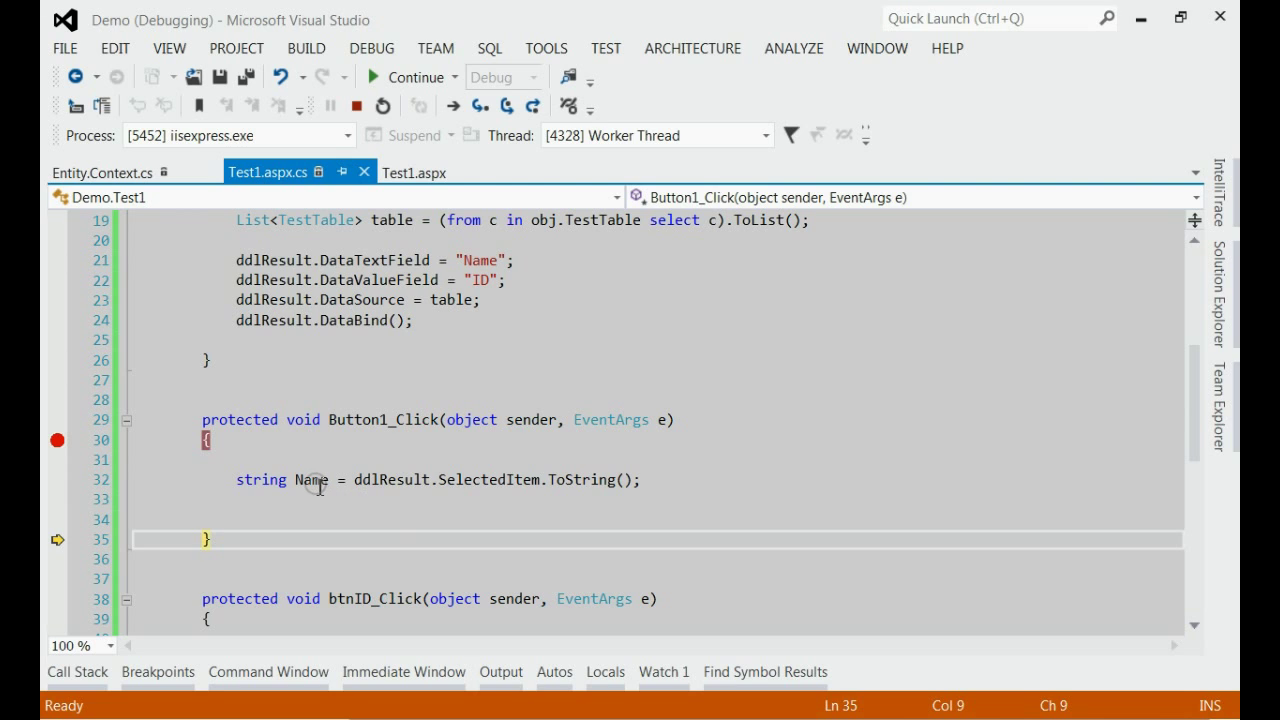
mouse_move(310, 480)
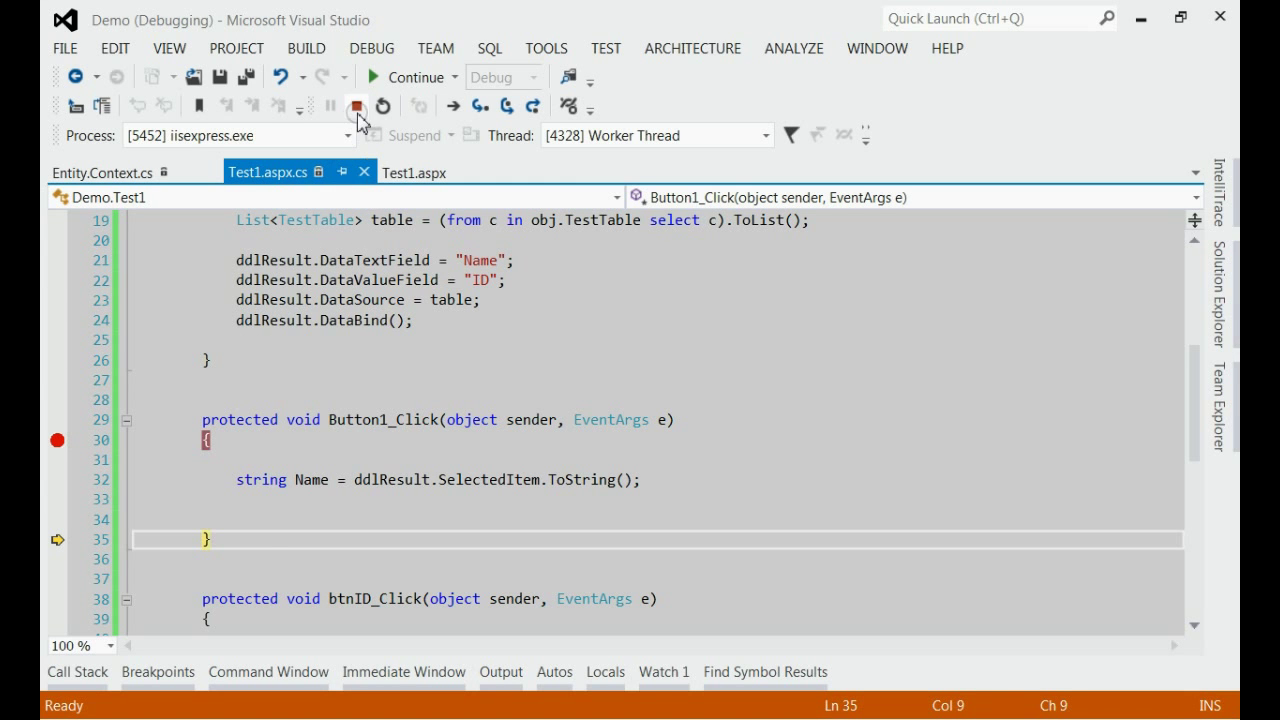
click(356, 106)
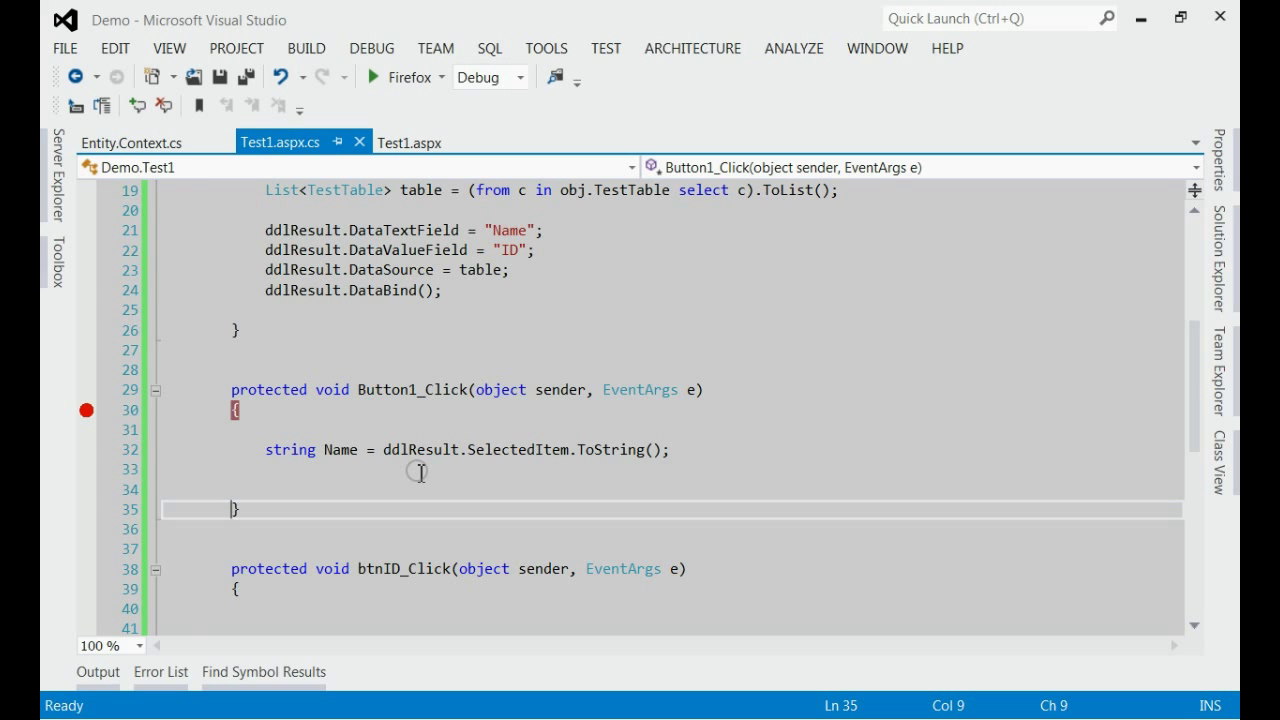
- Scroll the editor back up to show Page_Load
scroll(up, 3)
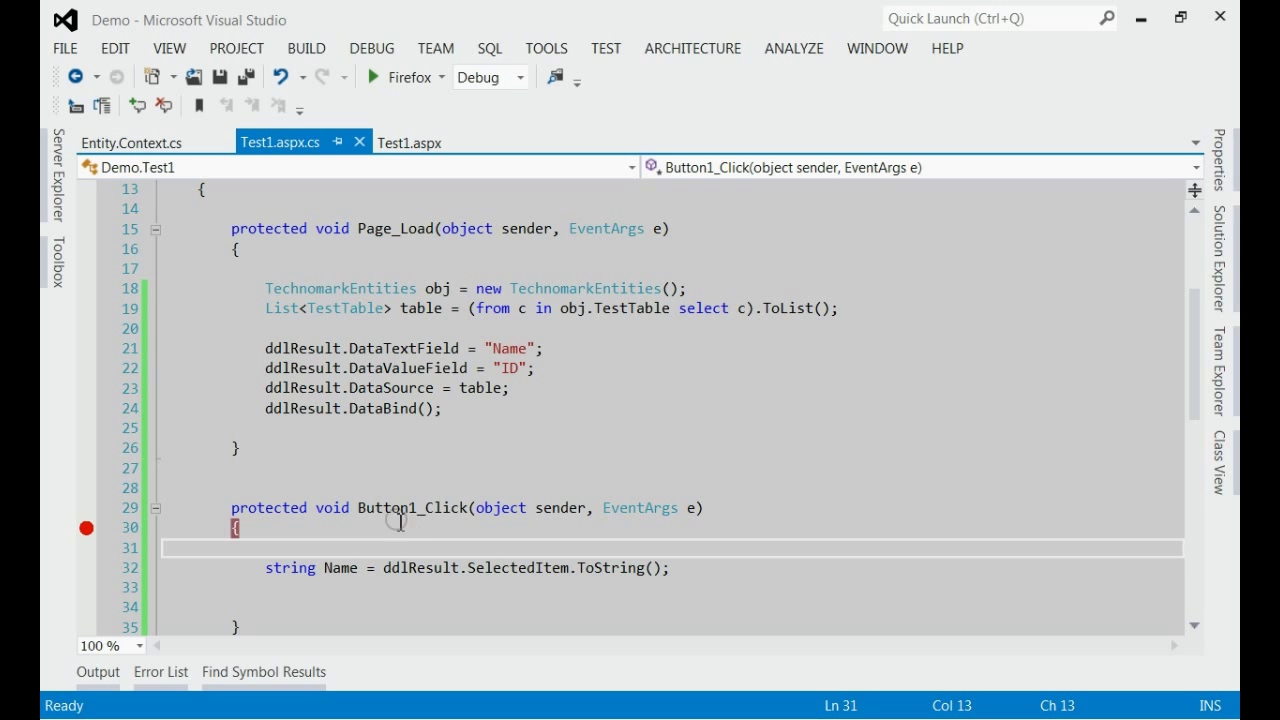
mouse_move(80, 260)
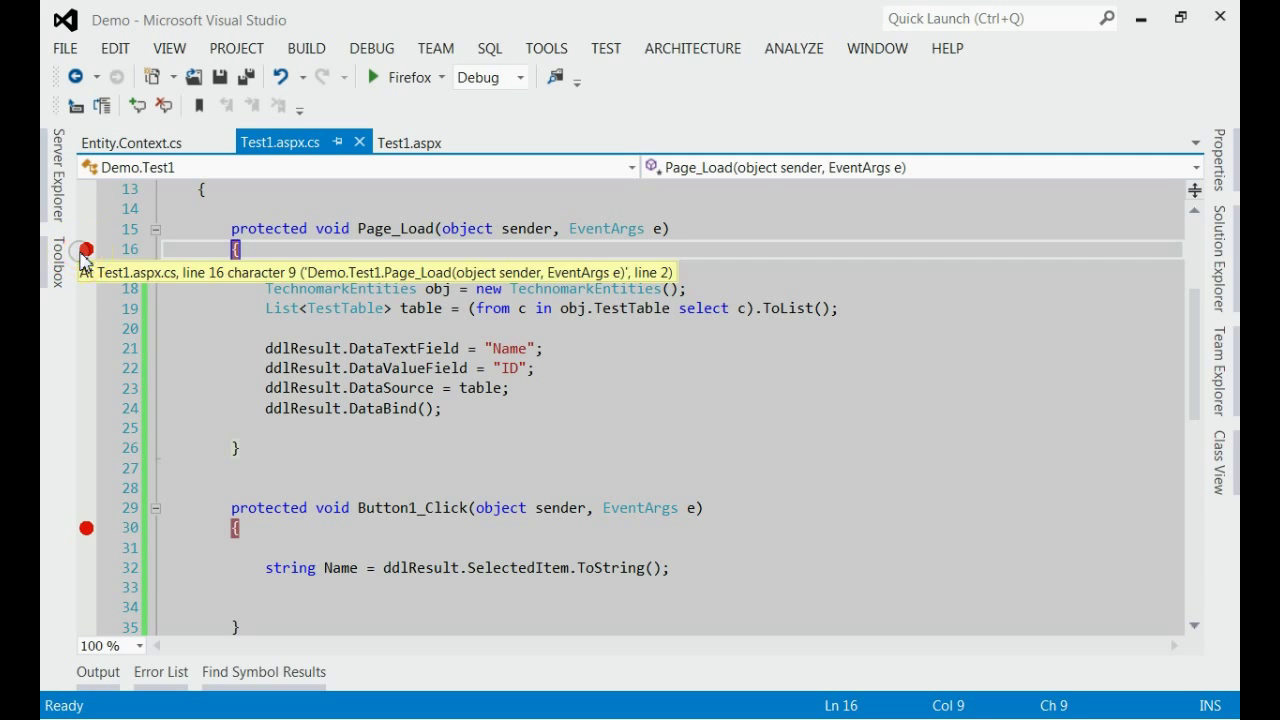
mouse_move(419, 567)
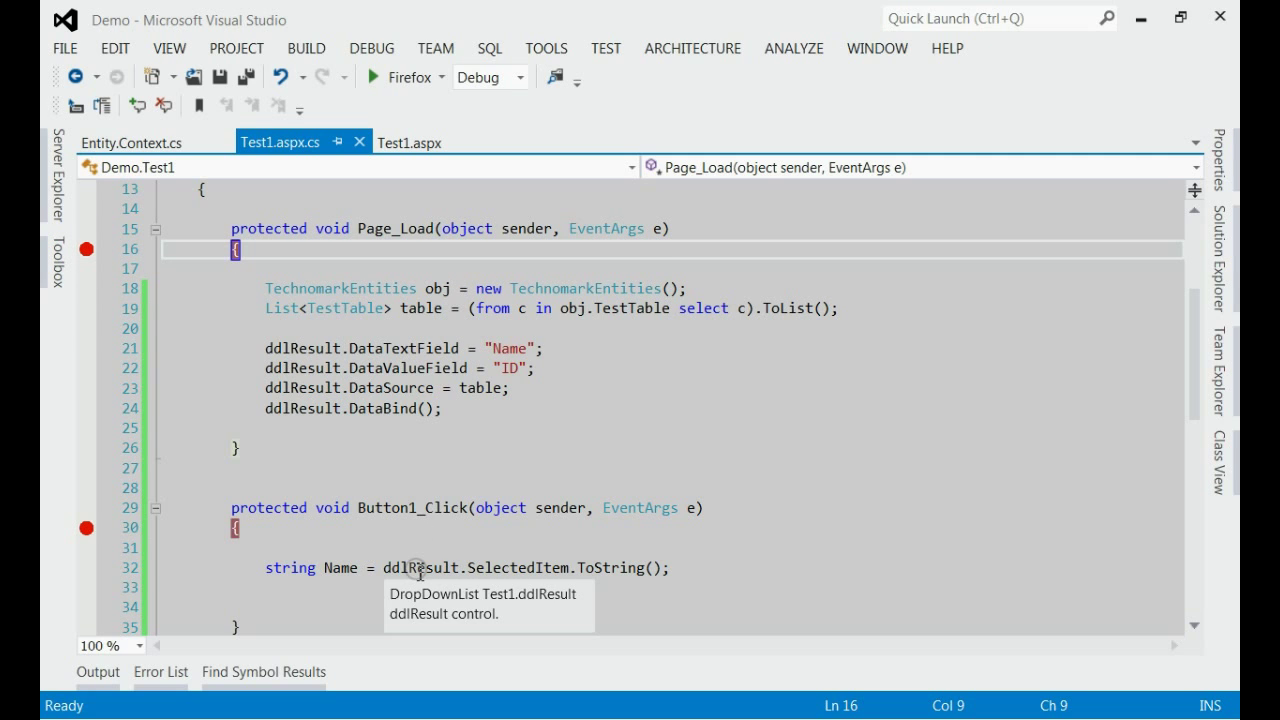
mouse_move(405, 513)
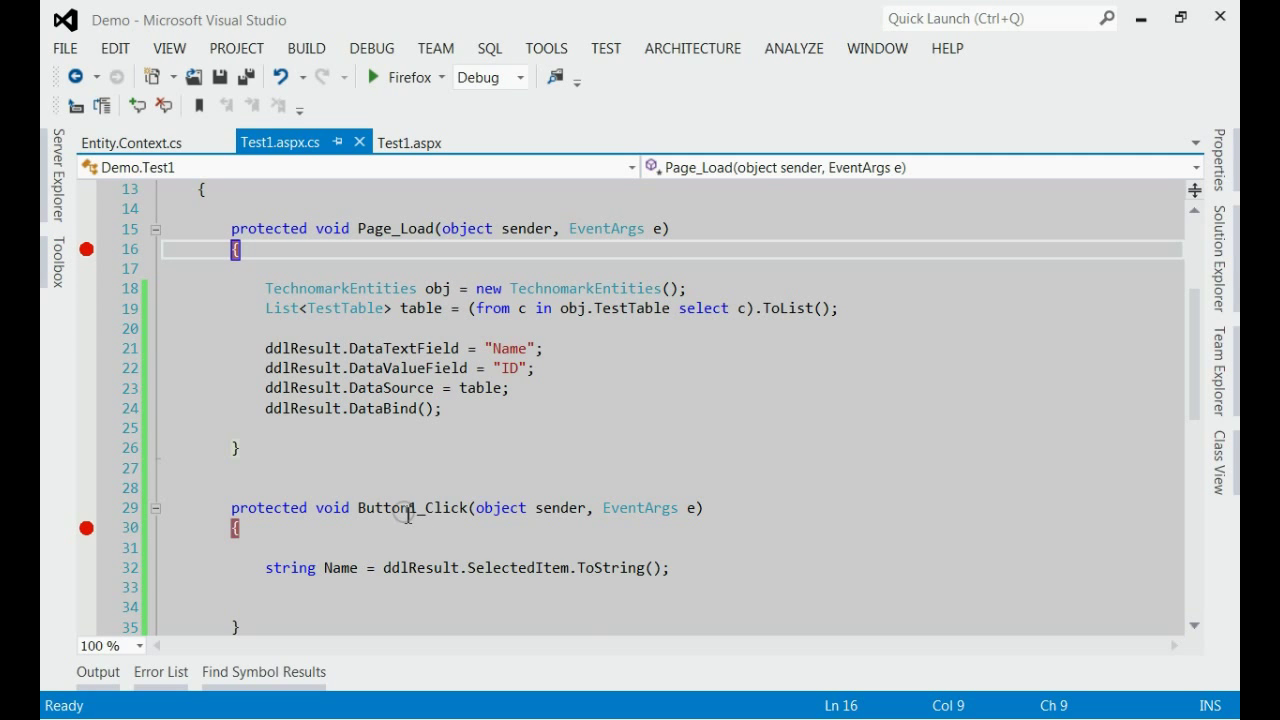
mouse_move(423, 234)
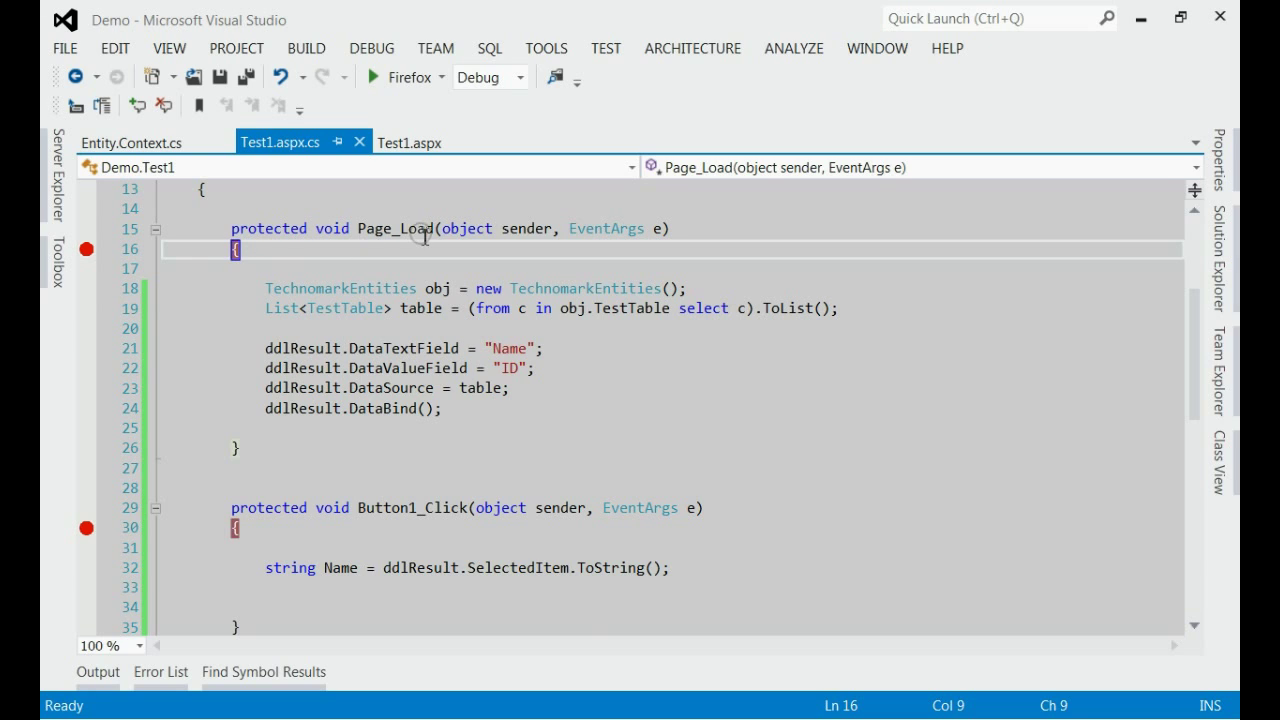
mouse_move(430, 512)
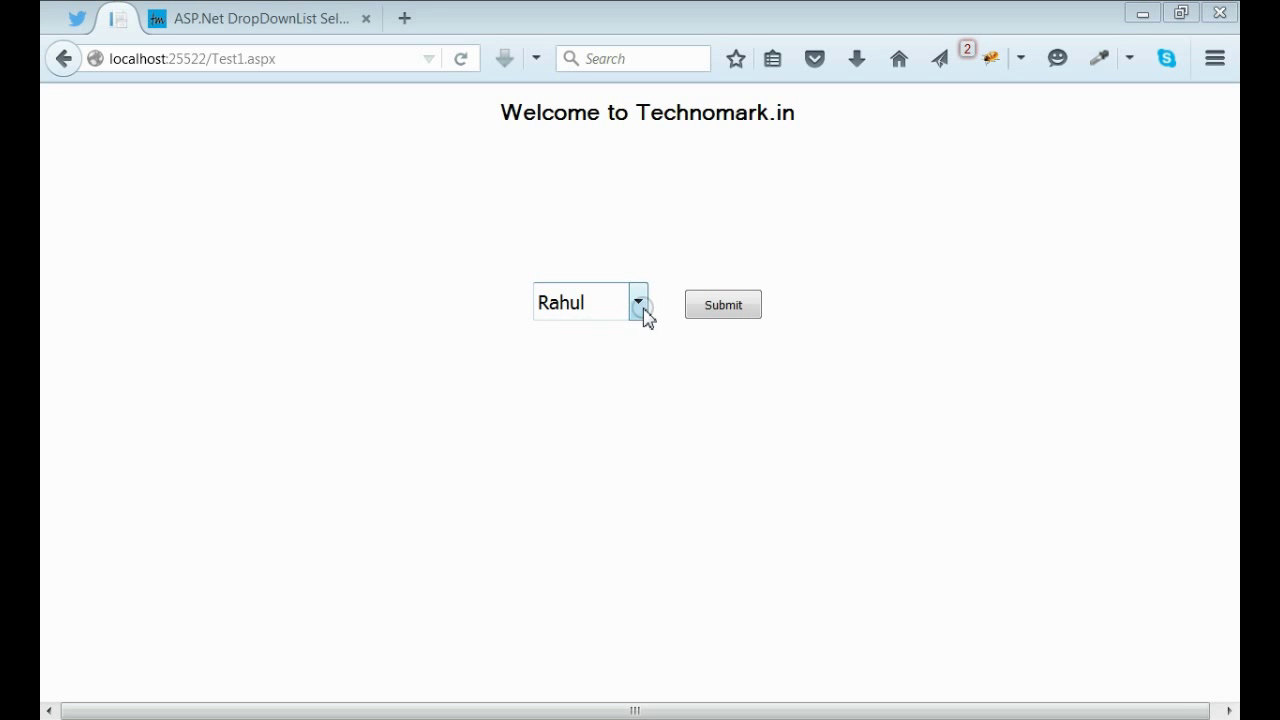
- Choose Tony in the names dropdown and click Submit to post back
click(638, 301)
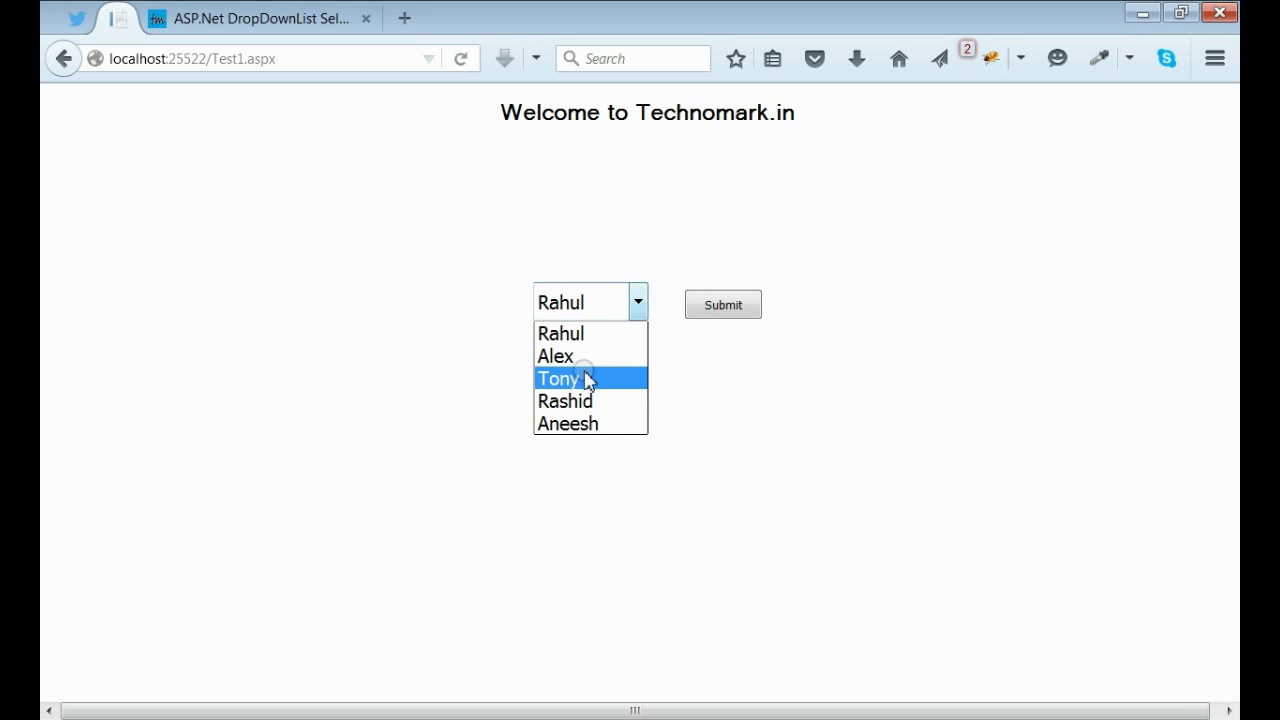
click(558, 378)
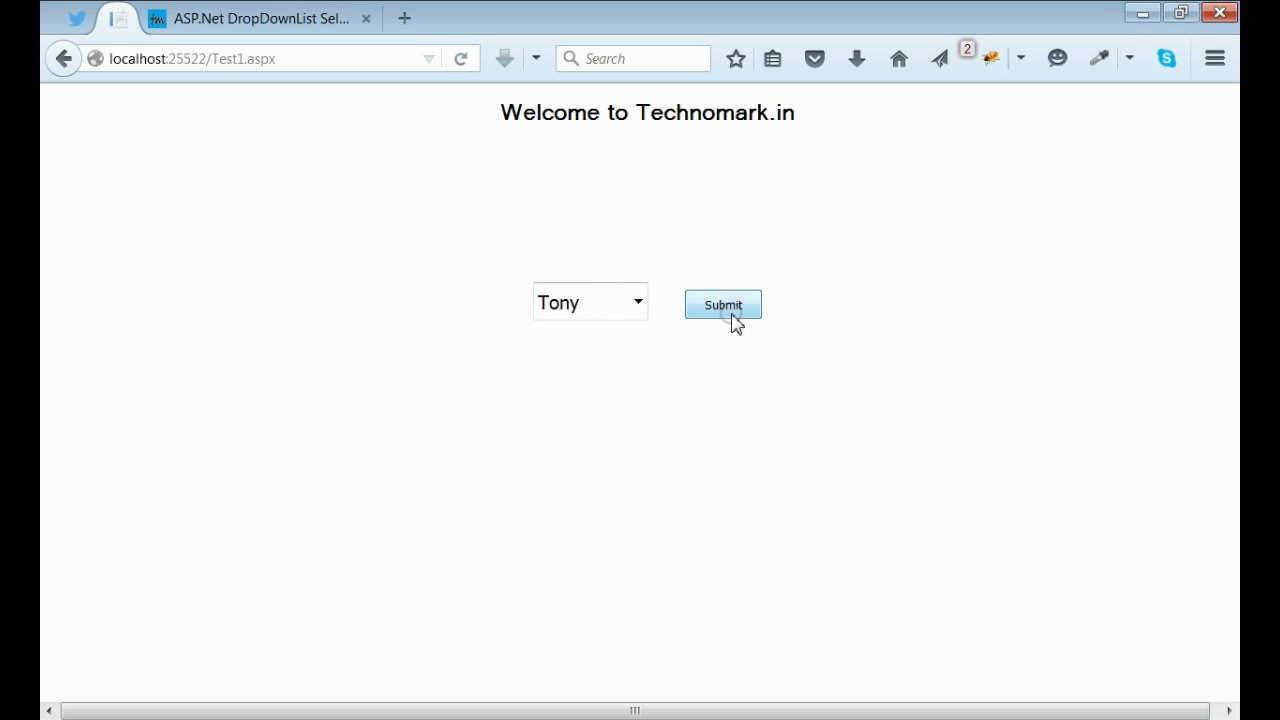
click(722, 304)
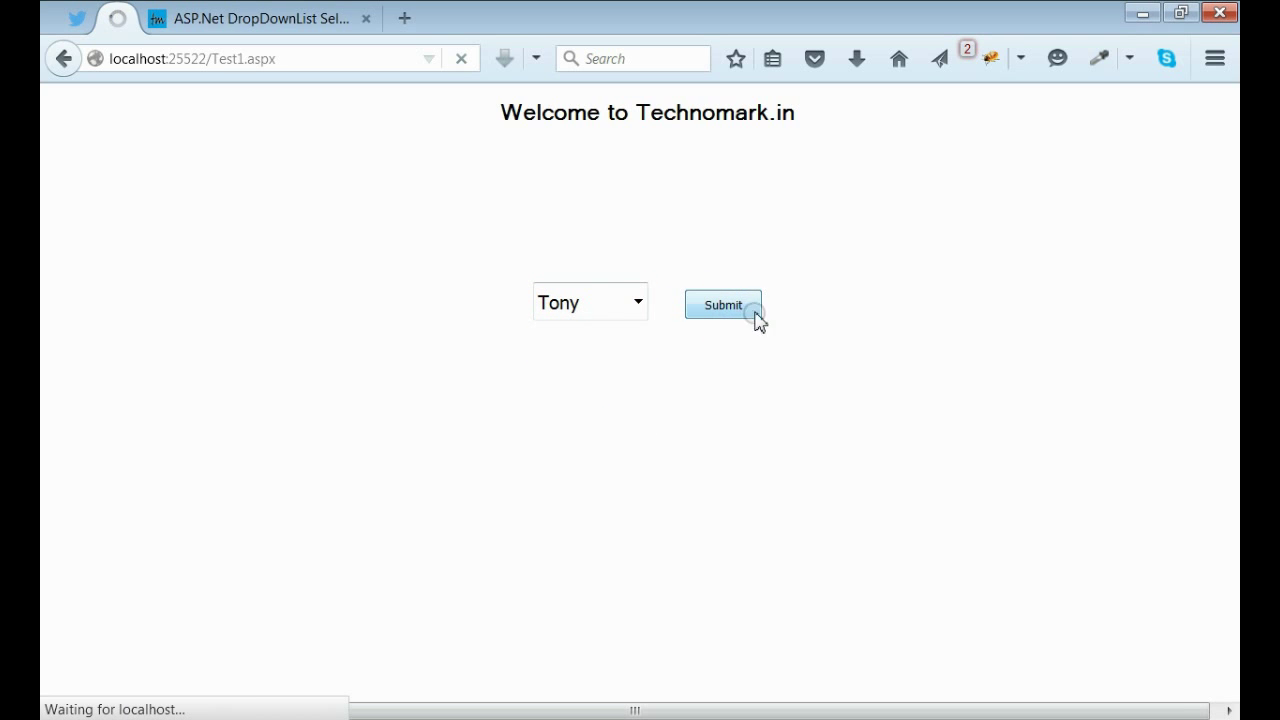
click(722, 305)
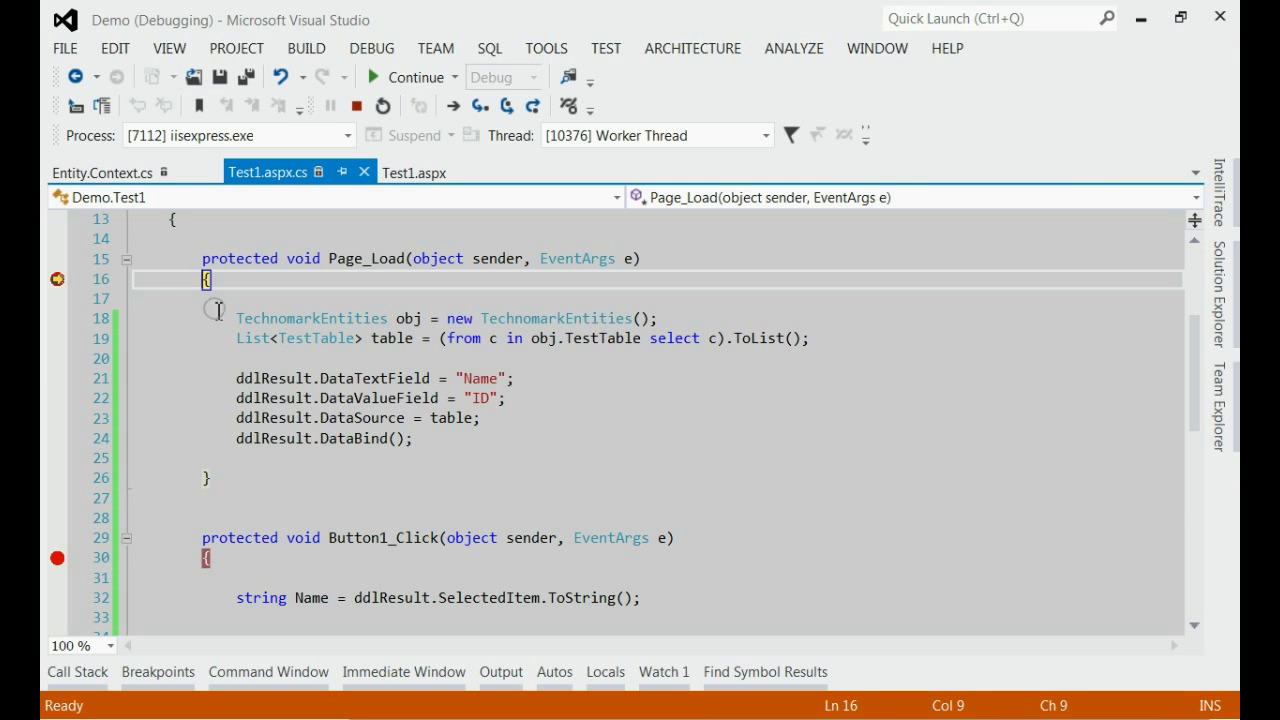
mouse_move(340, 338)
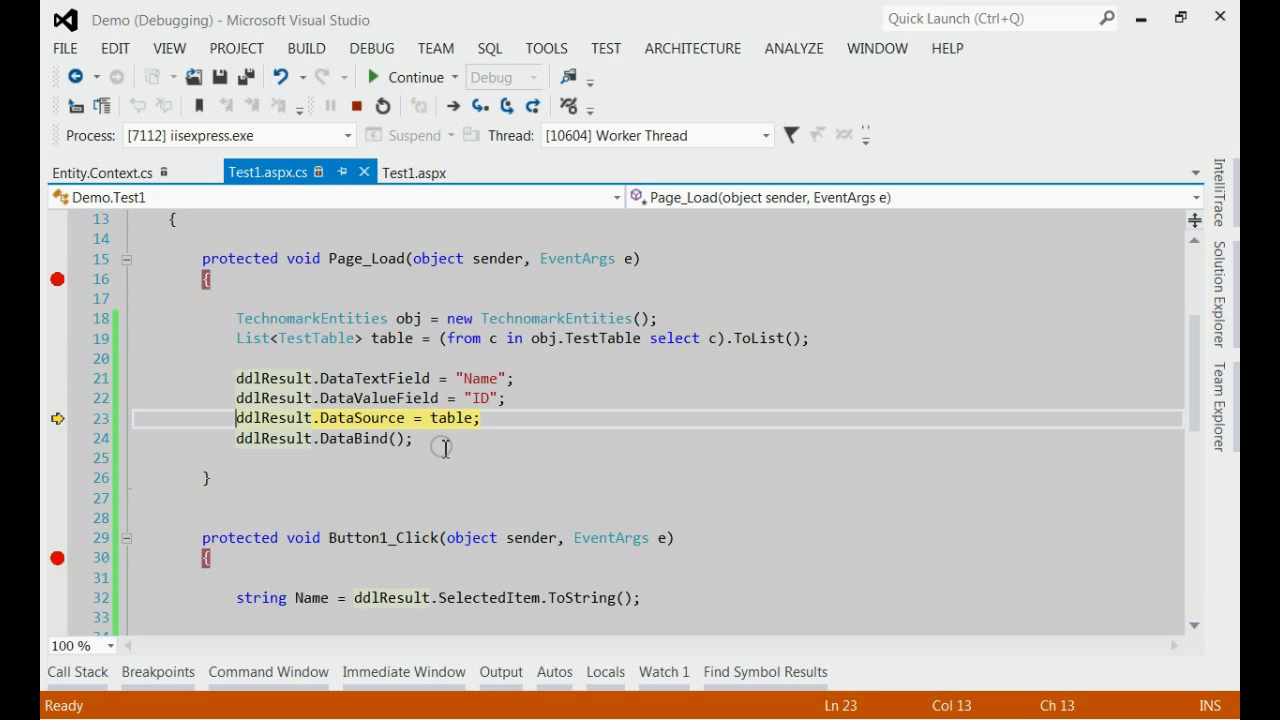
- Step over the next ddlResult binding line in Page_Load with F10
key(F10)
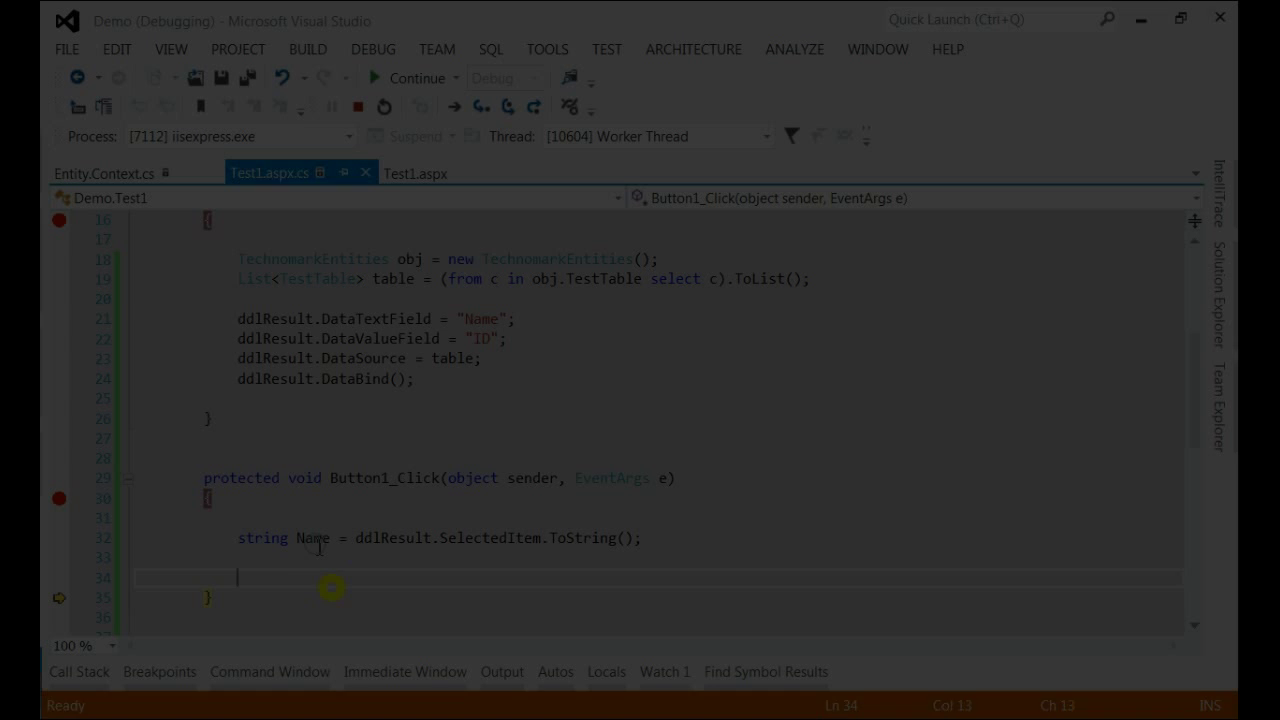
mouse_move(313, 538)
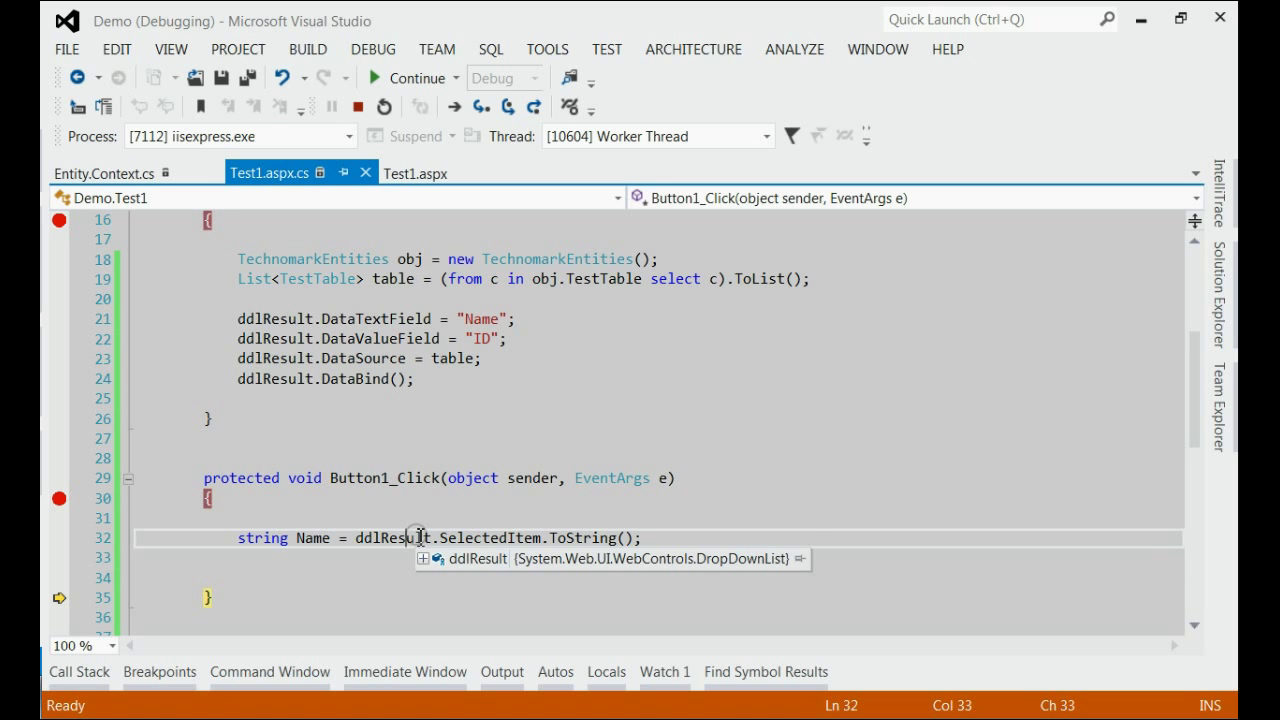
mouse_move(240, 318)
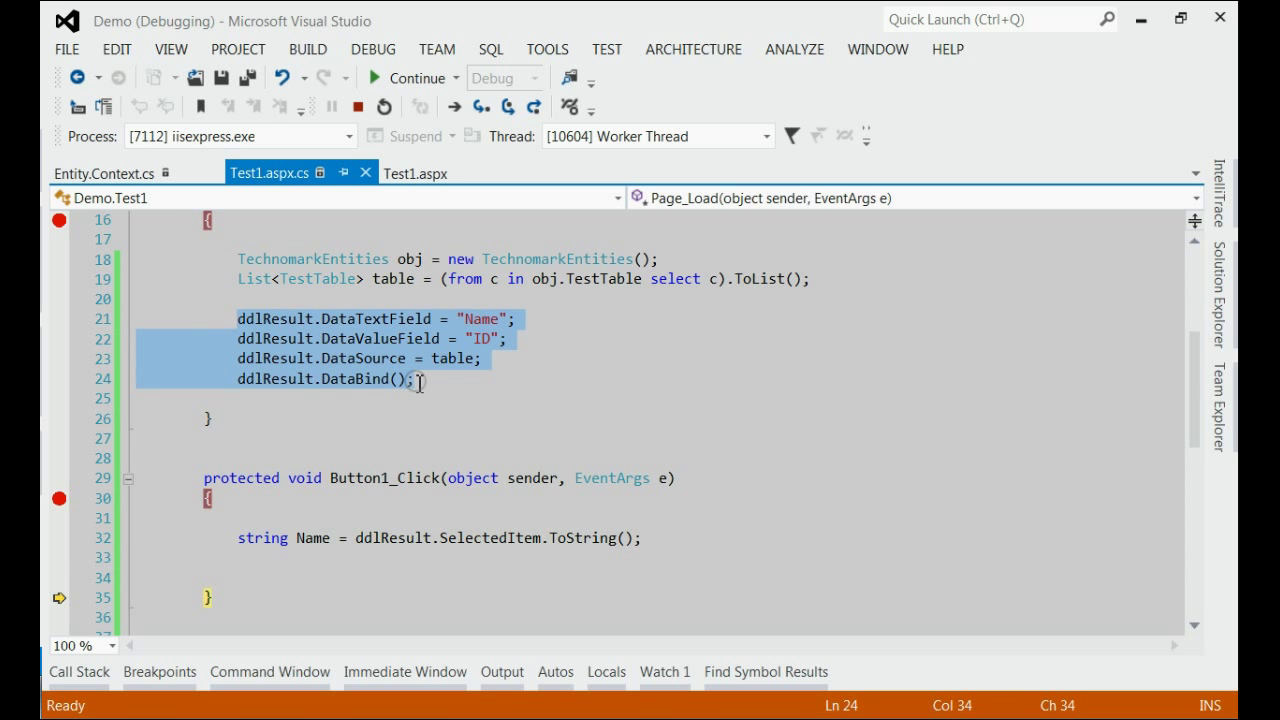
- Show the ddlResult binding lines wrapped inside the new if (!IsPostBack) block
click(412, 77)
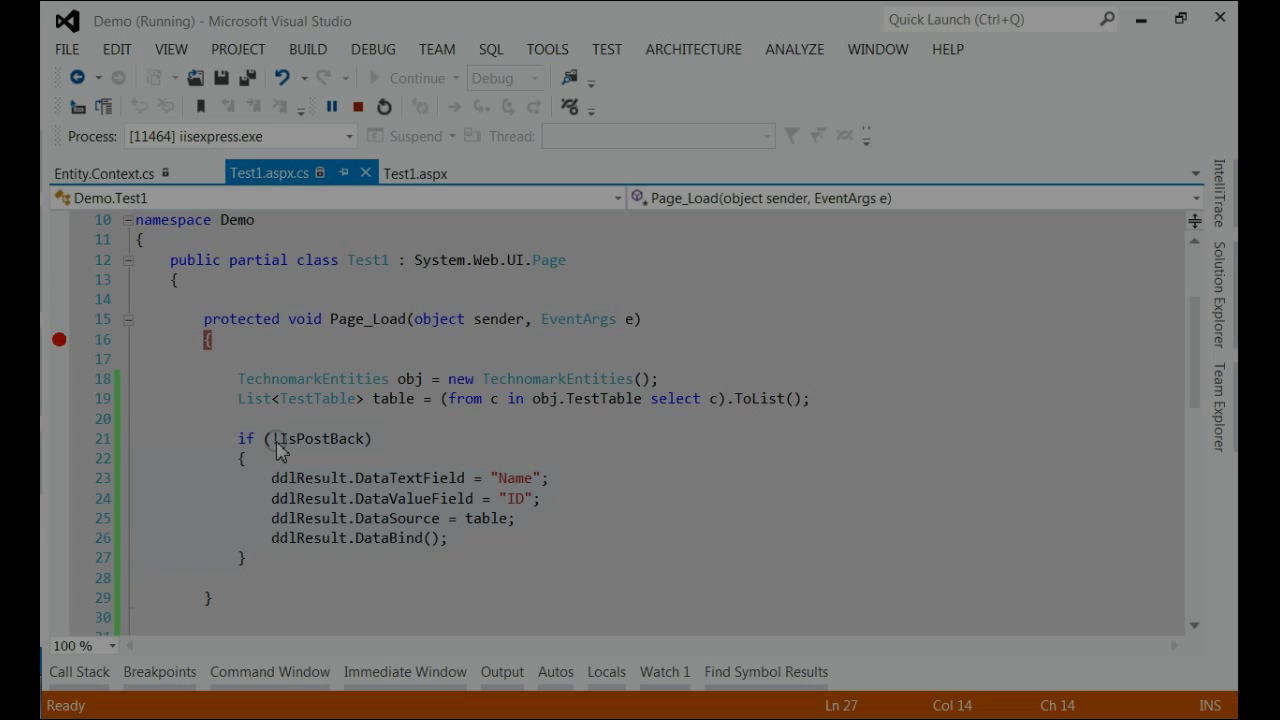
click(278, 439)
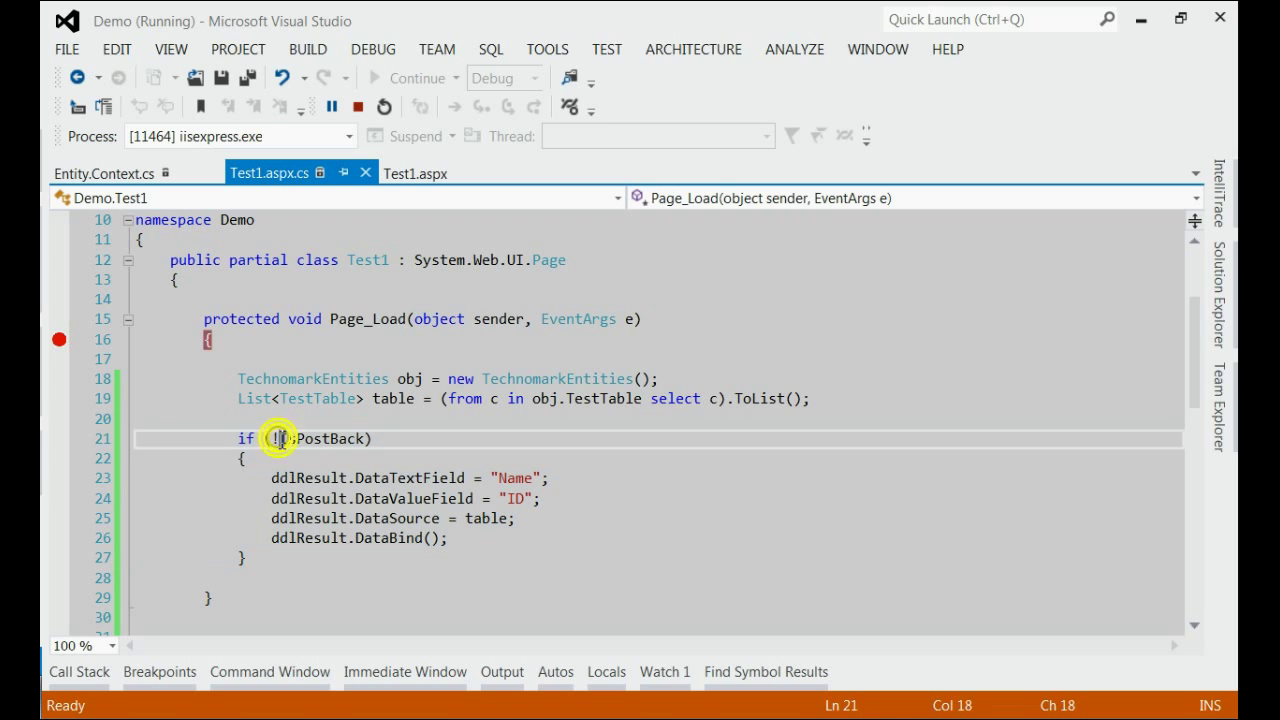
double_click(320, 439)
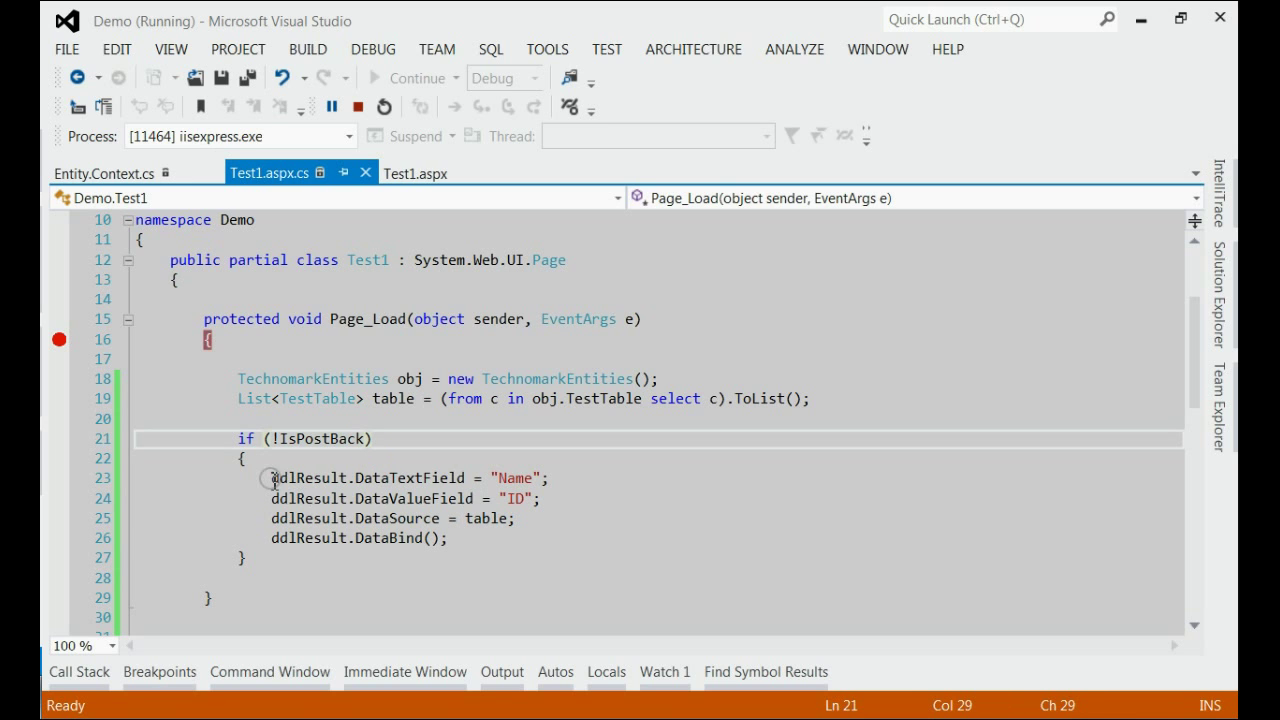
drag(270, 478, 448, 538)
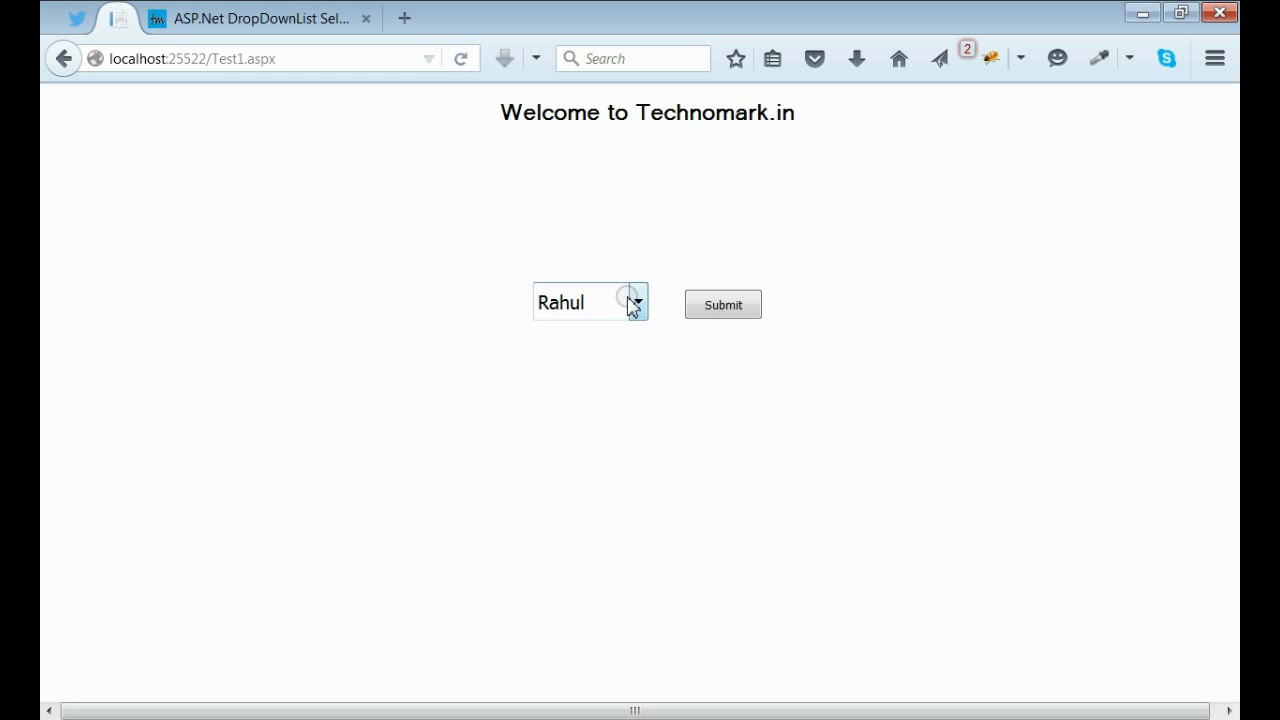
- Submit the Firefox page again with Tony chosen in the dropdown
click(638, 302)
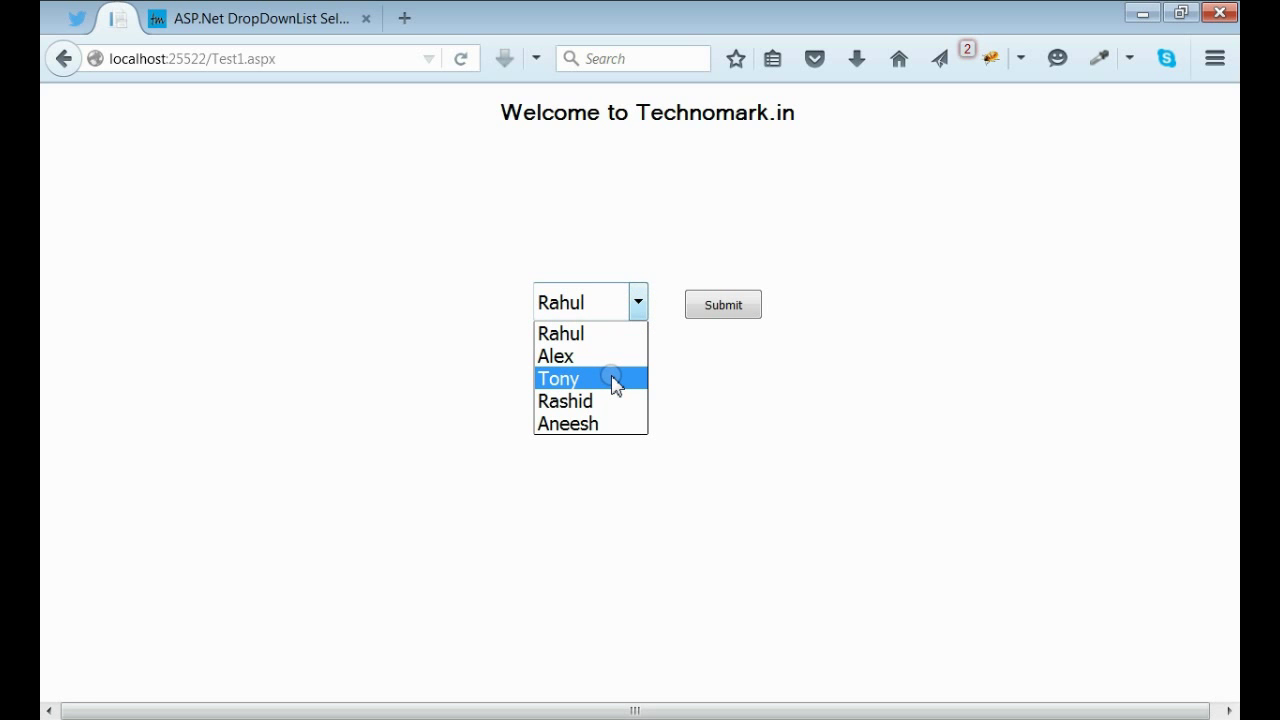
click(558, 378)
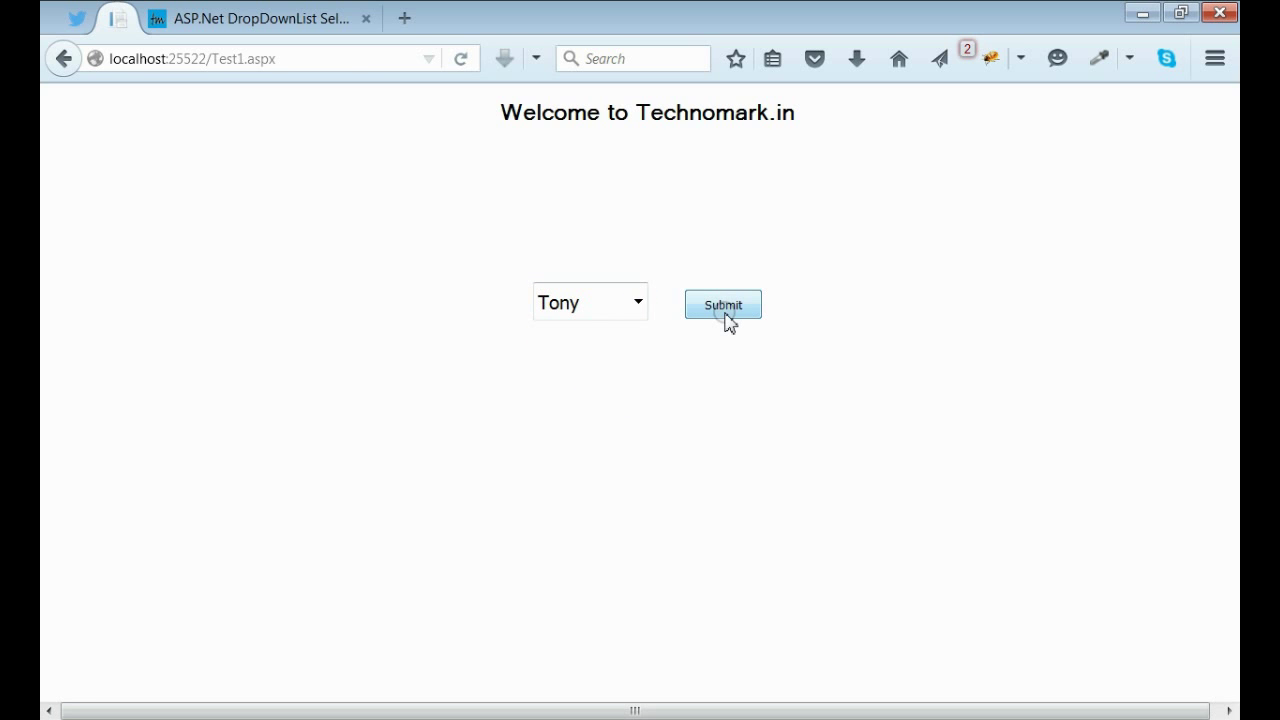
click(722, 304)
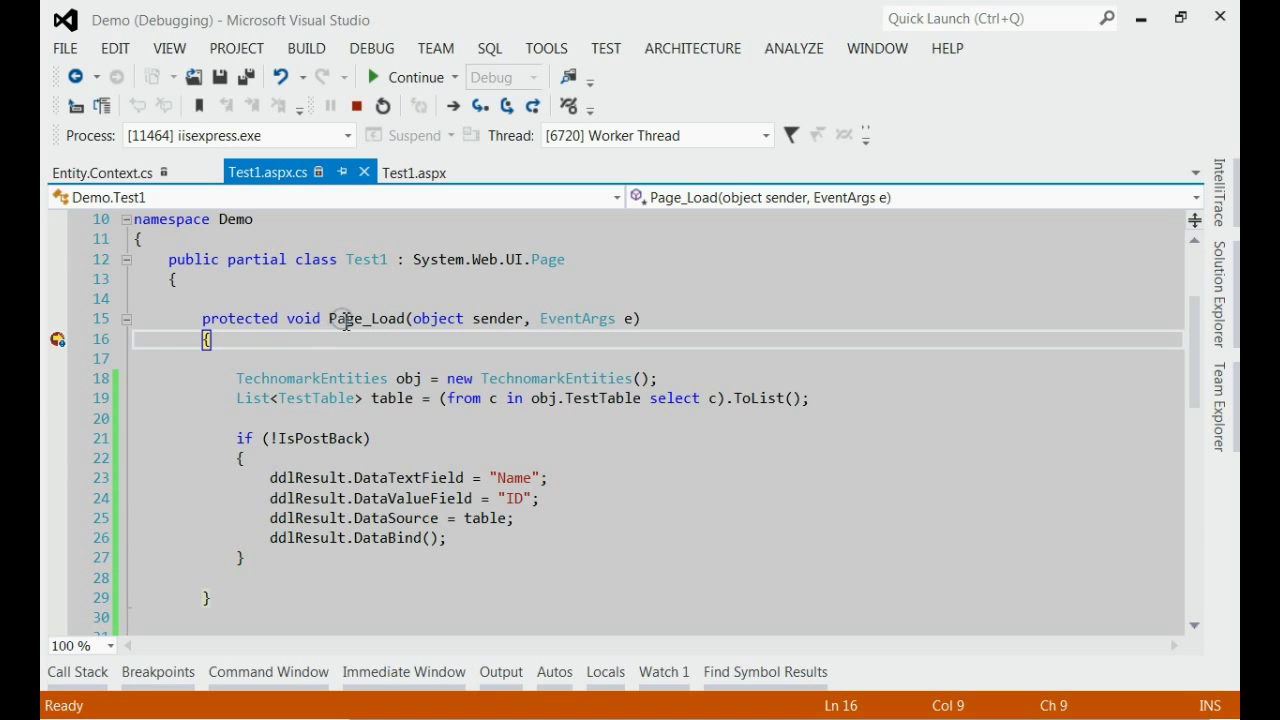
- Step past the skipped binding block and highlight the lines inside the IsPostBack check
click(360, 318)
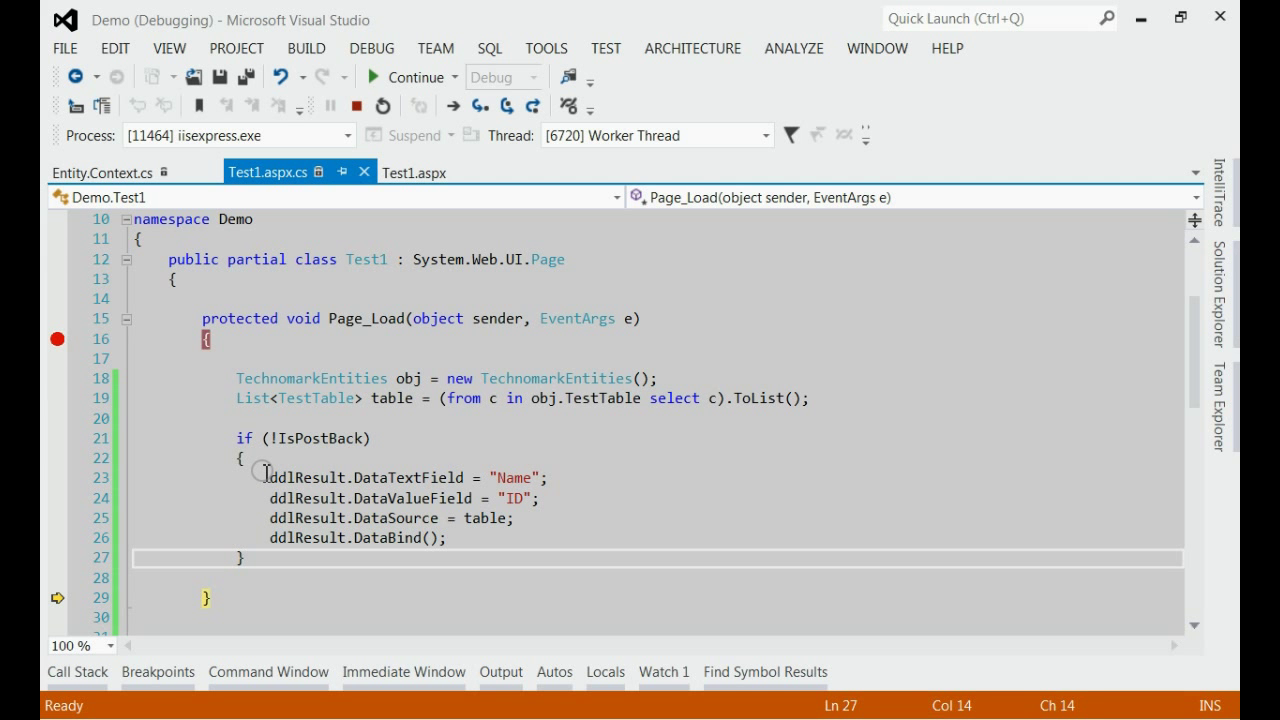
drag(264, 477, 462, 518)
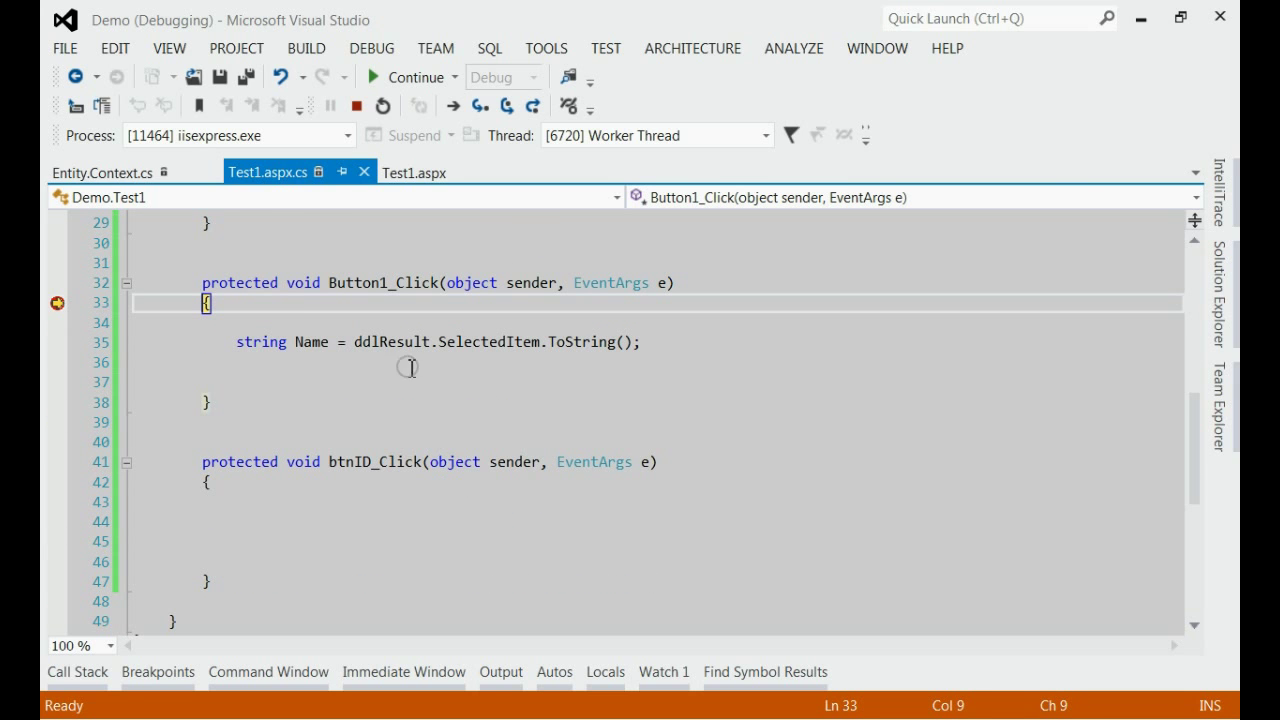
mouse_move(352, 396)
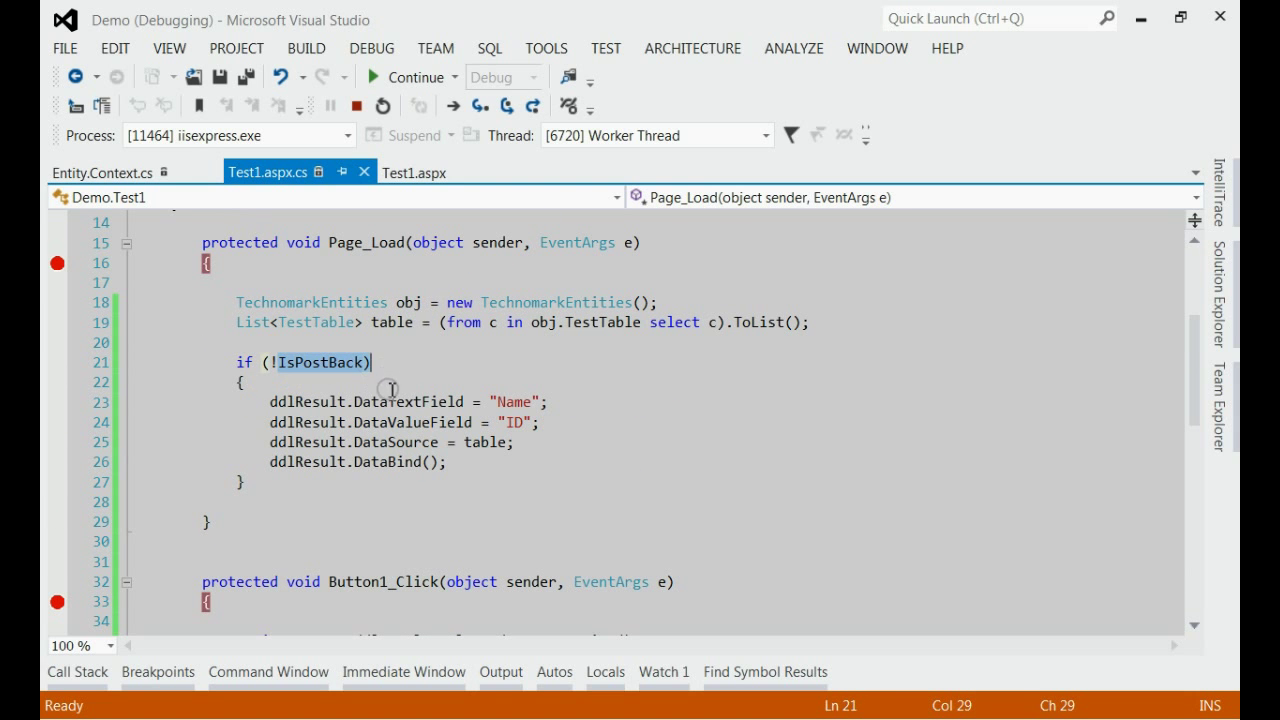
mouse_move(55, 420)
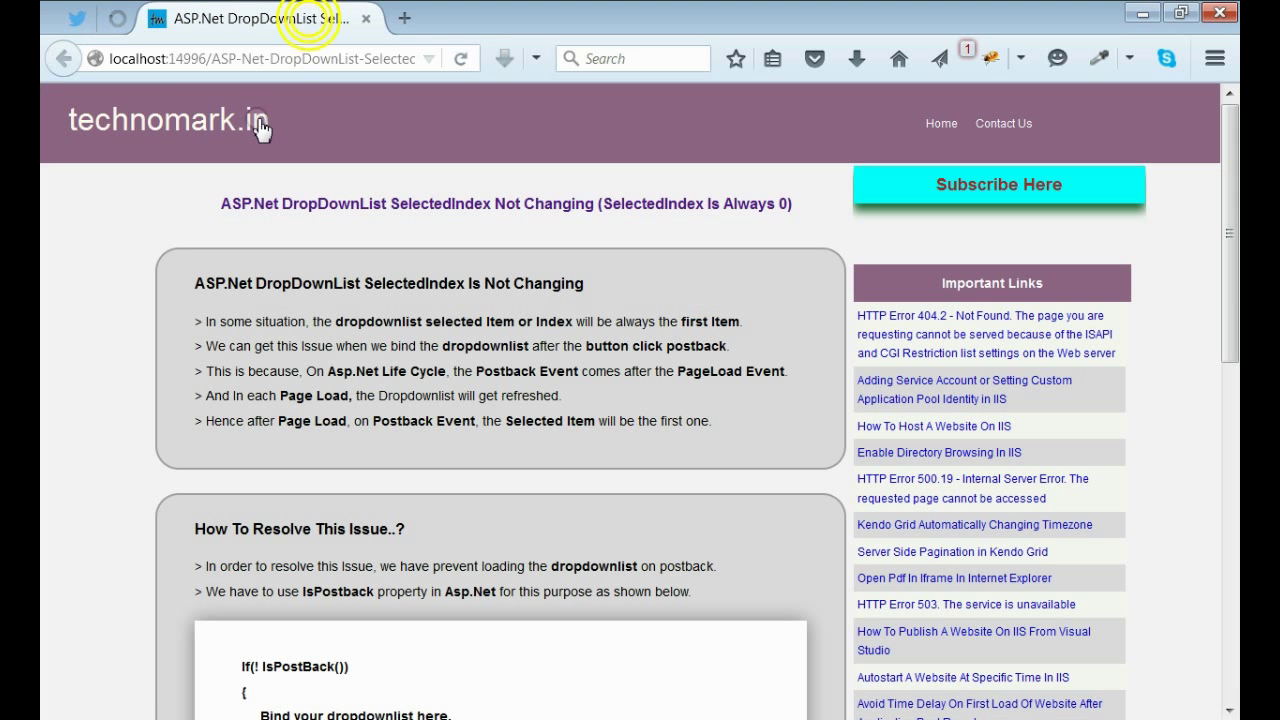
mouse_move(253, 134)
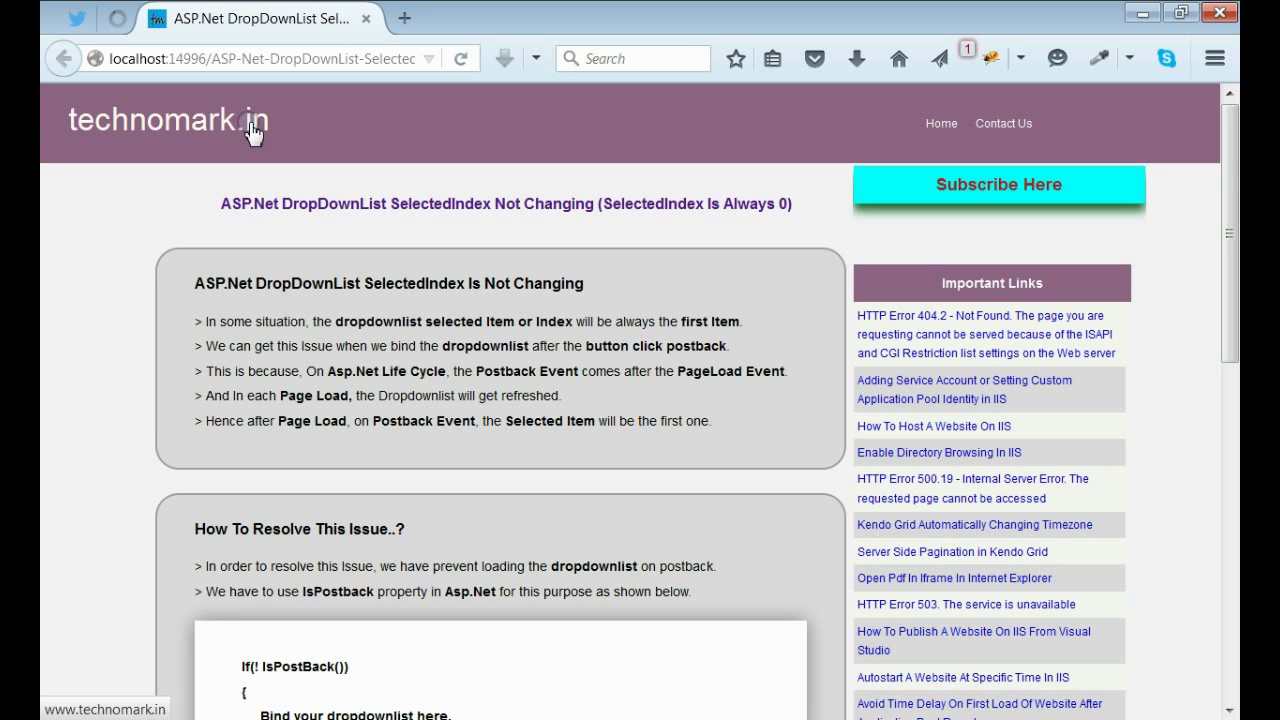
mouse_move(255, 140)
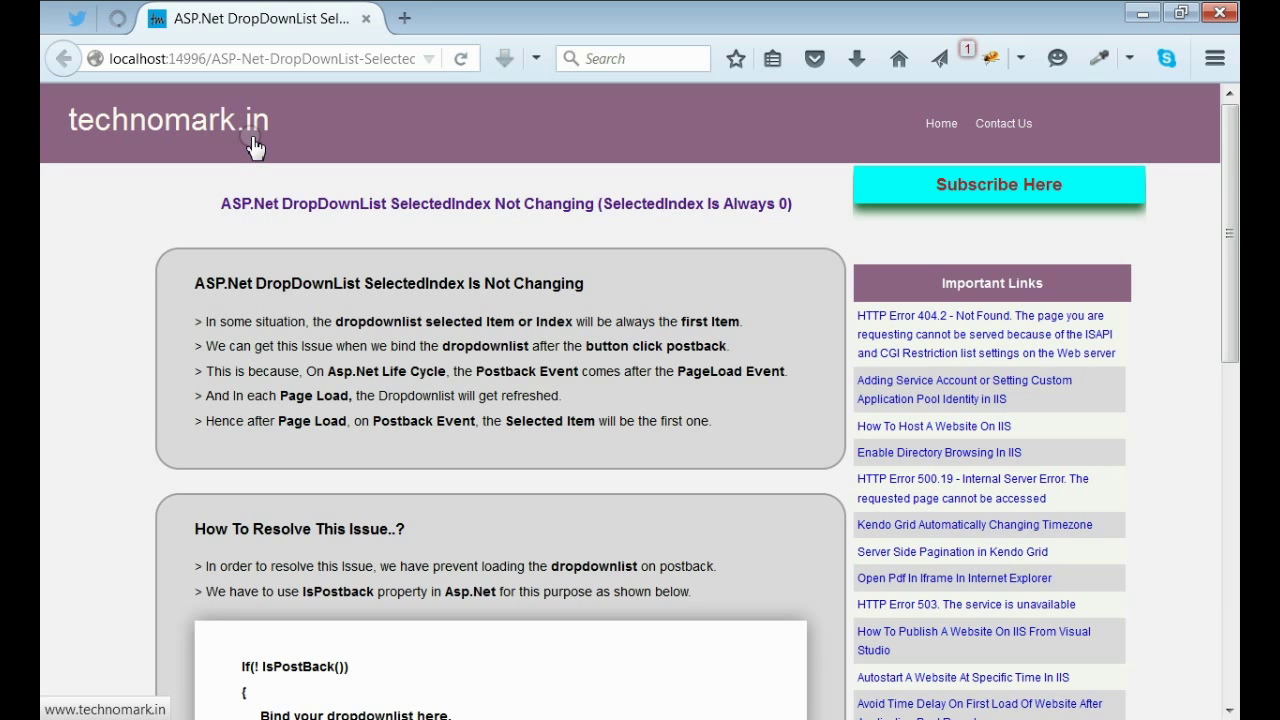